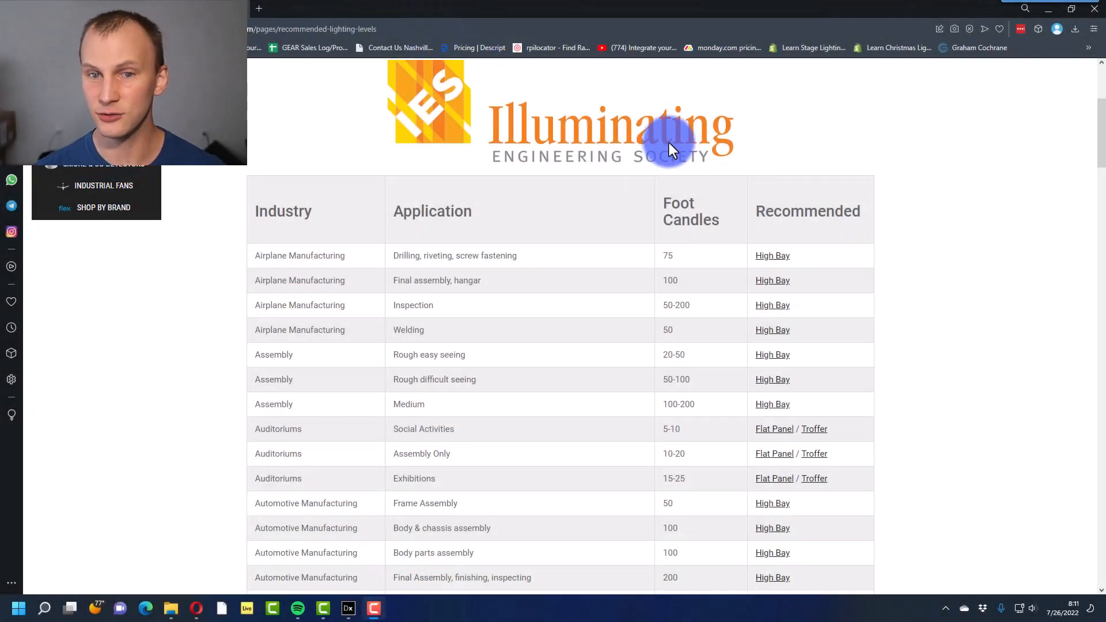
mouse_move(406, 173)
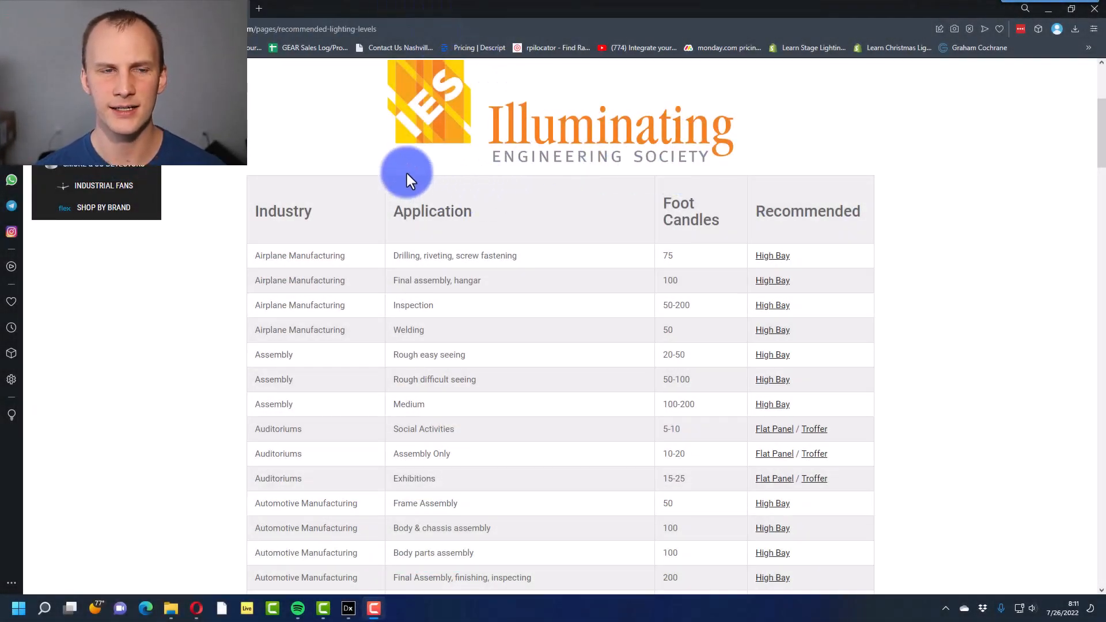
Scroll through and review the current view before switching over to DIALux evo
scroll("up", 3)
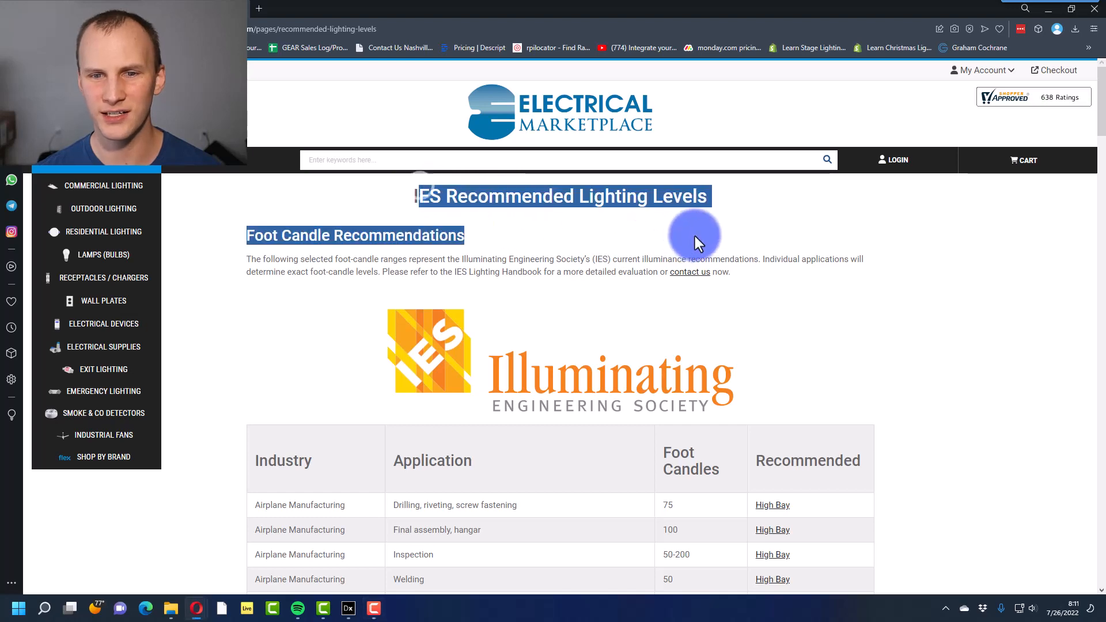
scroll("down", 3)
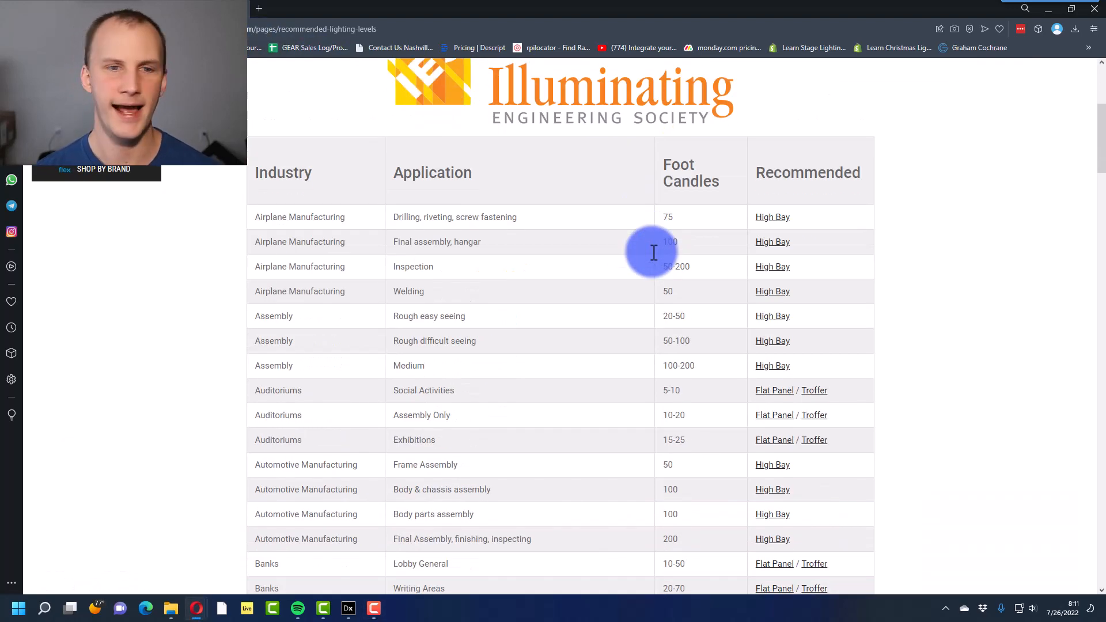
scroll("down", 3)
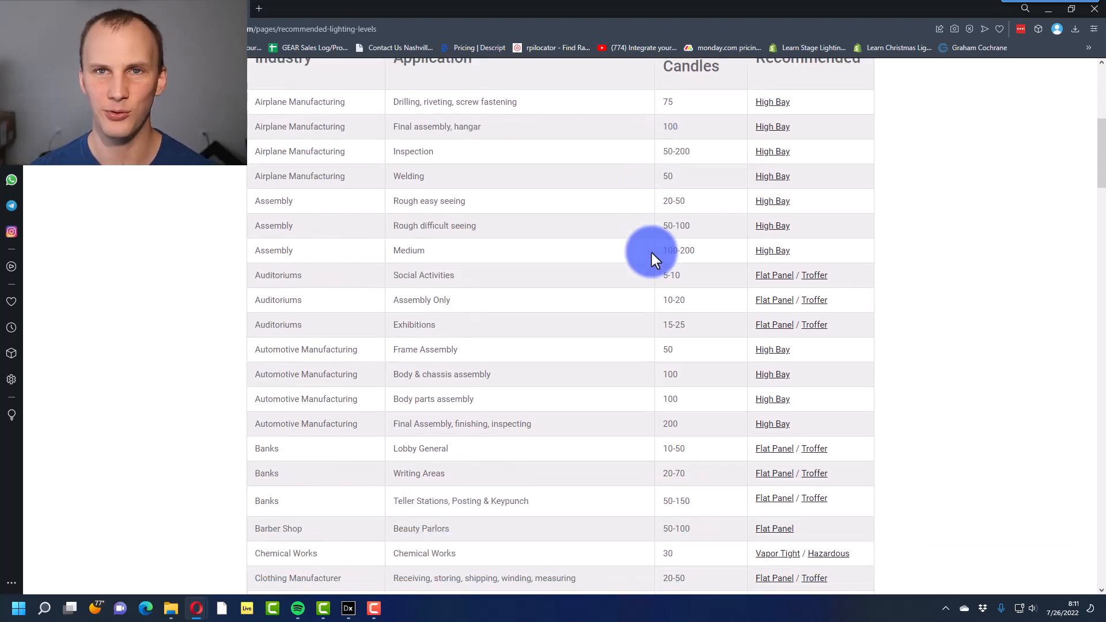
scroll("down", 3)
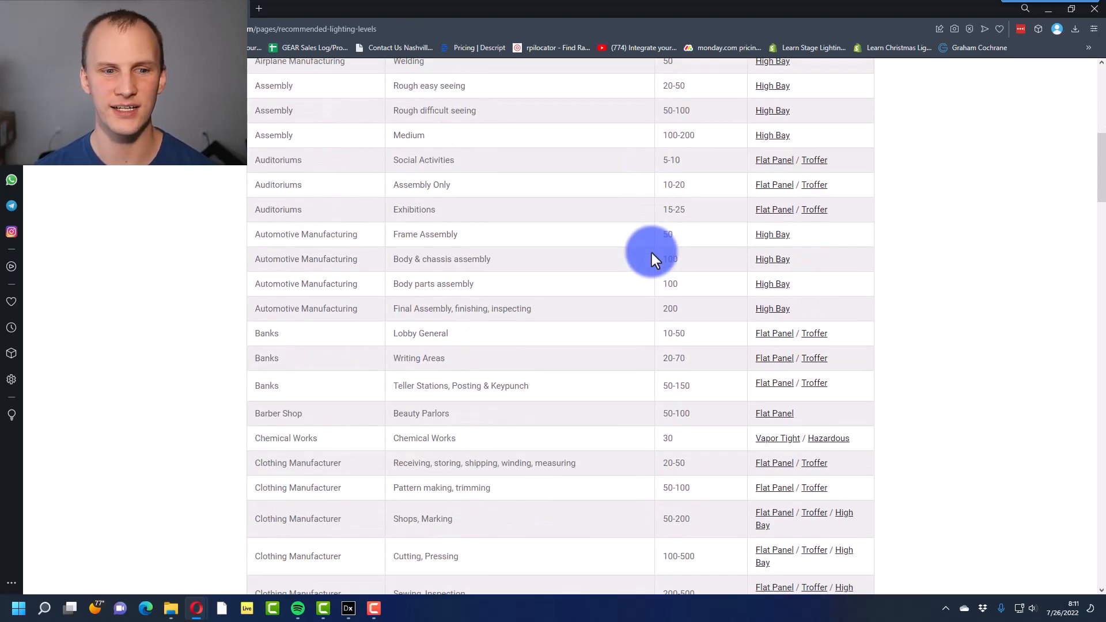
scroll("down", 3)
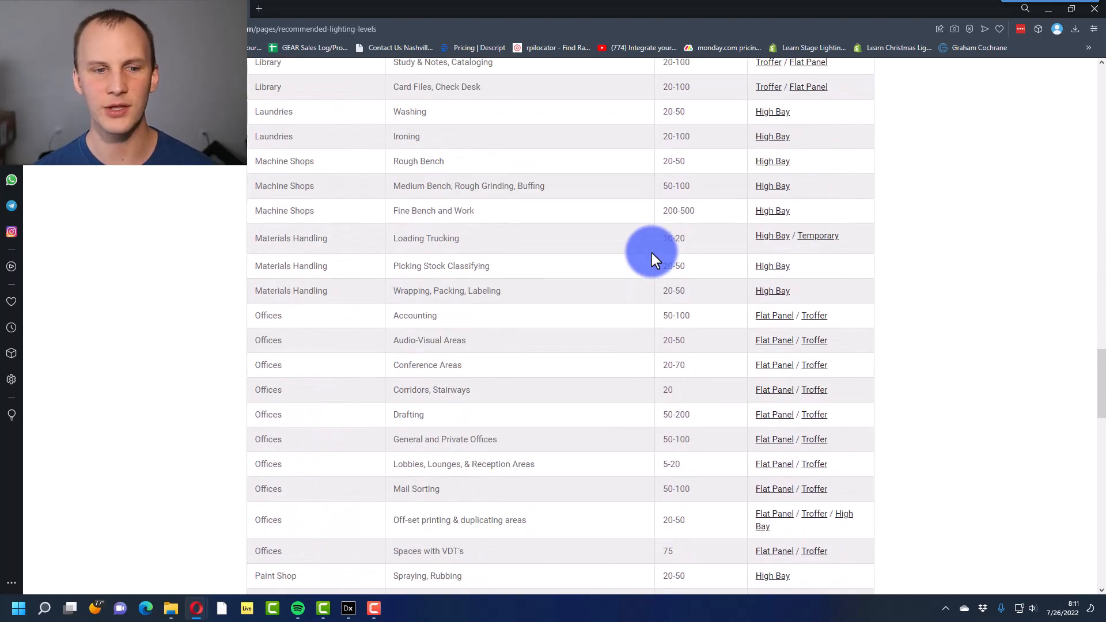
scroll("down", 3)
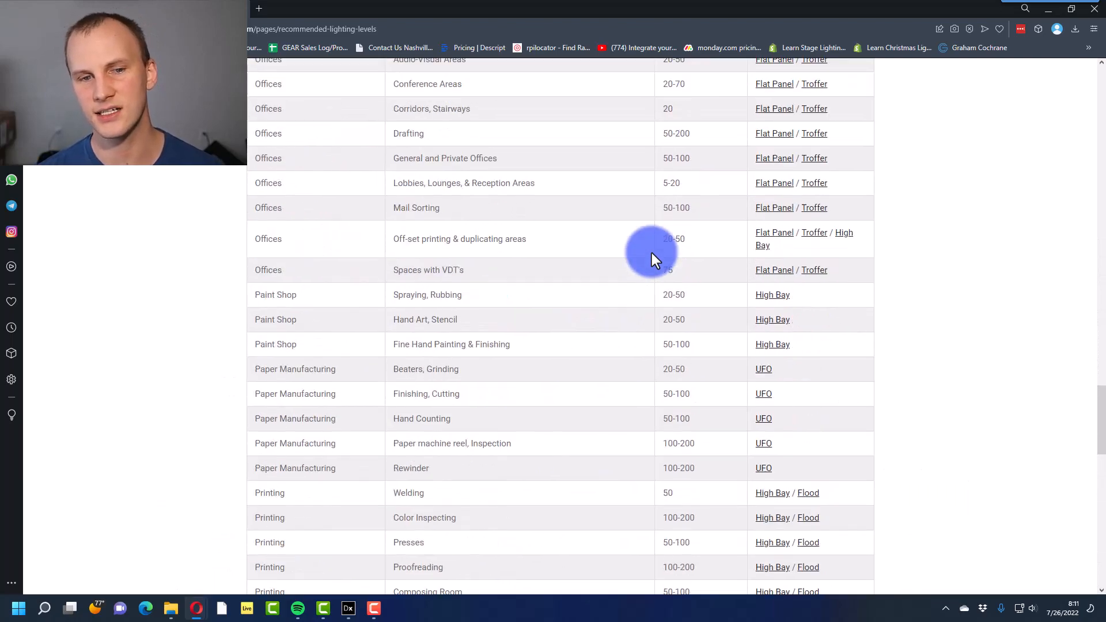
scroll("up", 3)
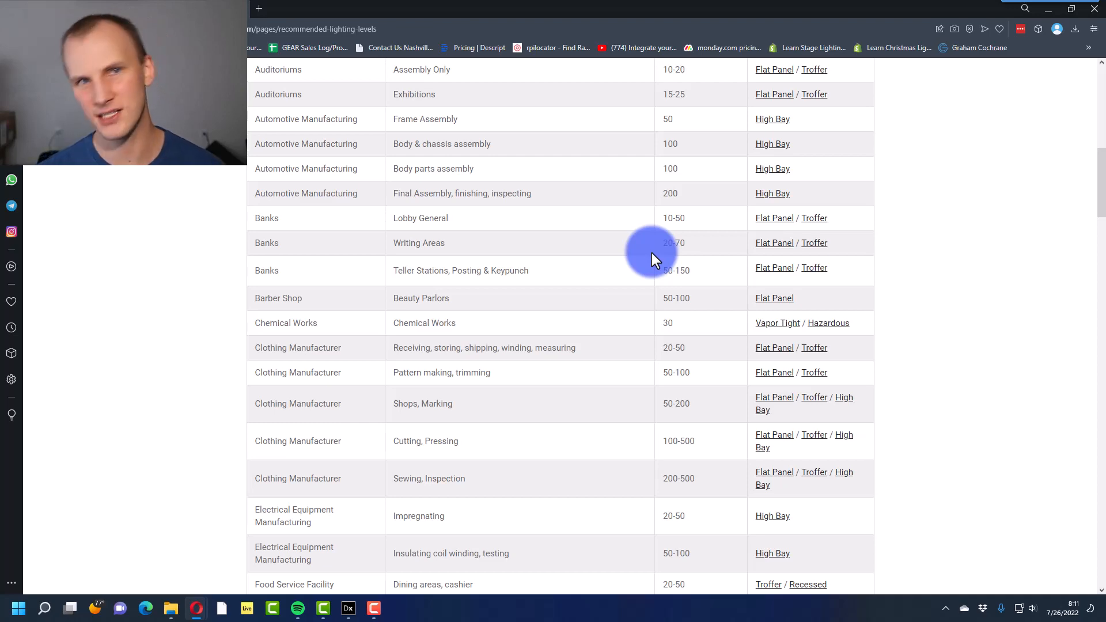
scroll("up", 3)
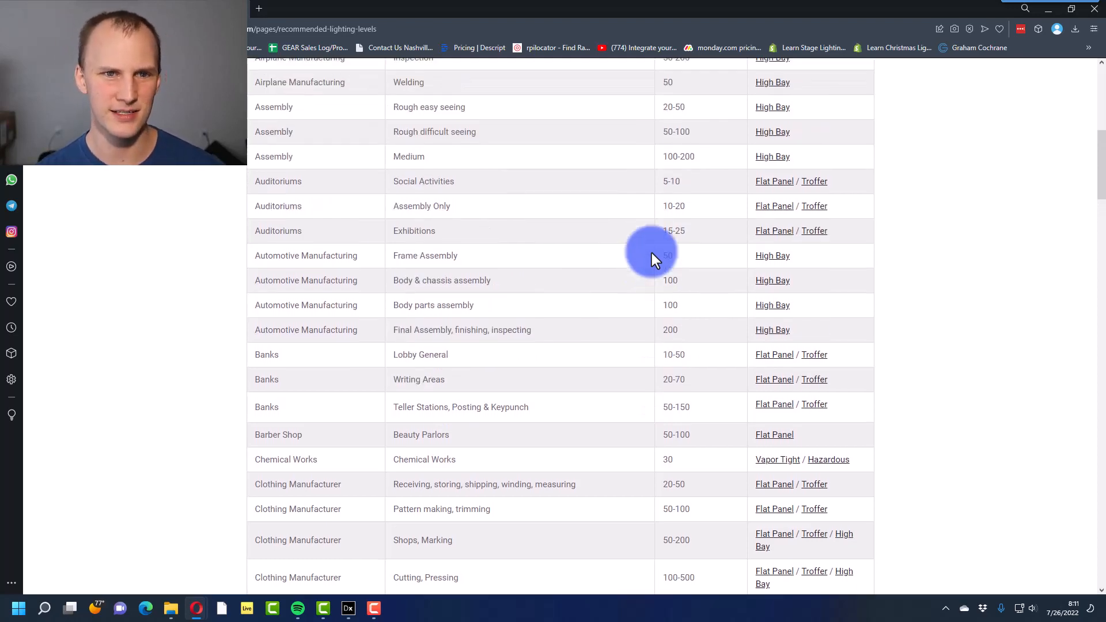
scroll("up", 3)
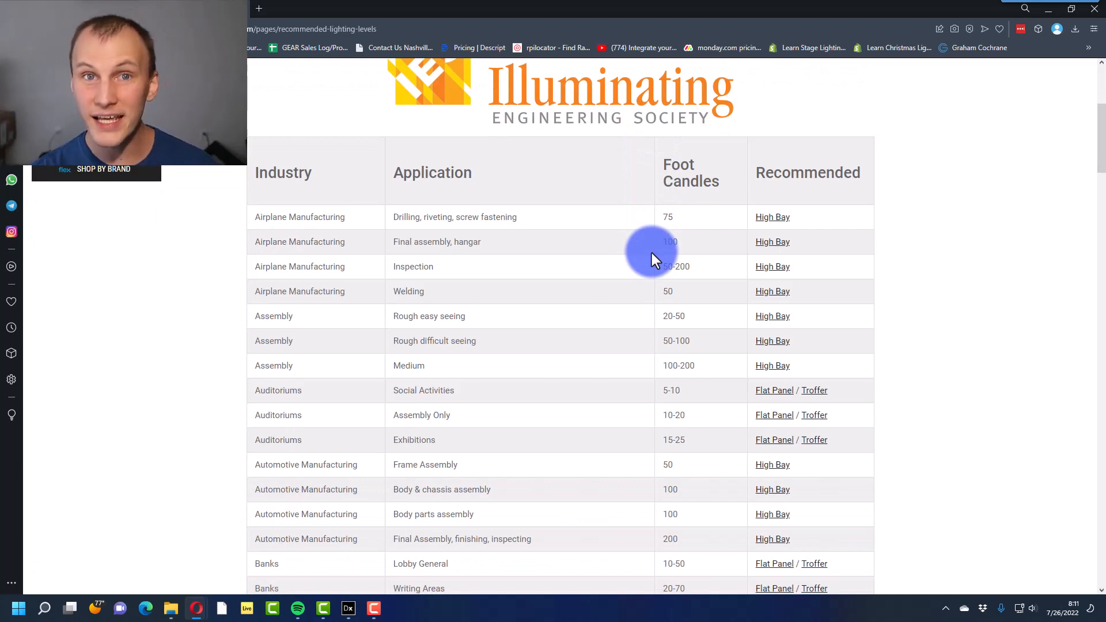
scroll("down", 3)
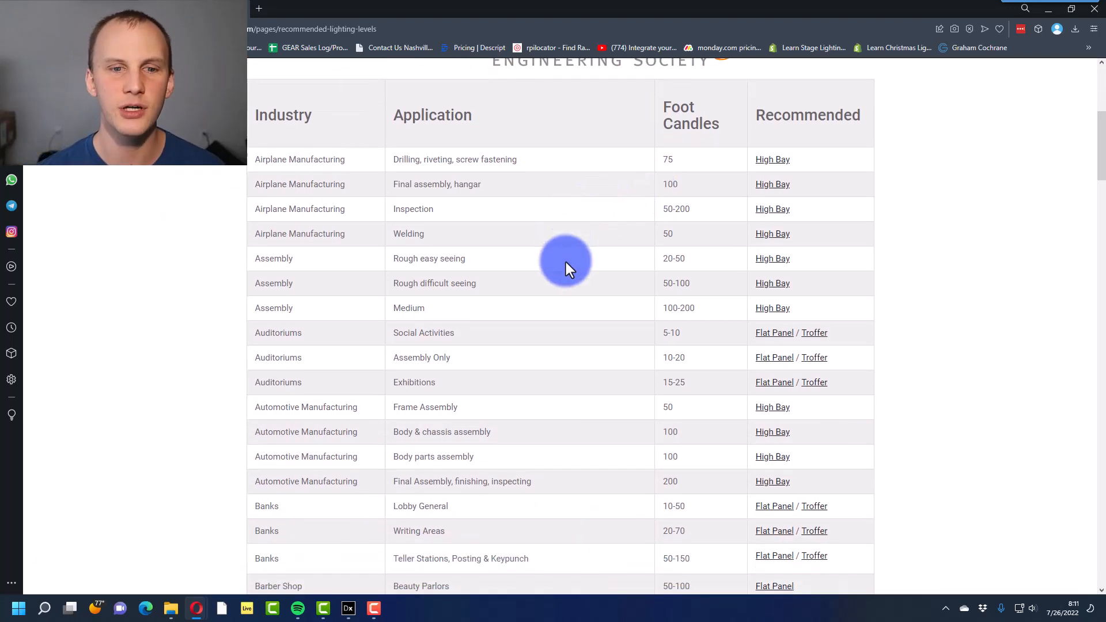
double_click(274, 258)
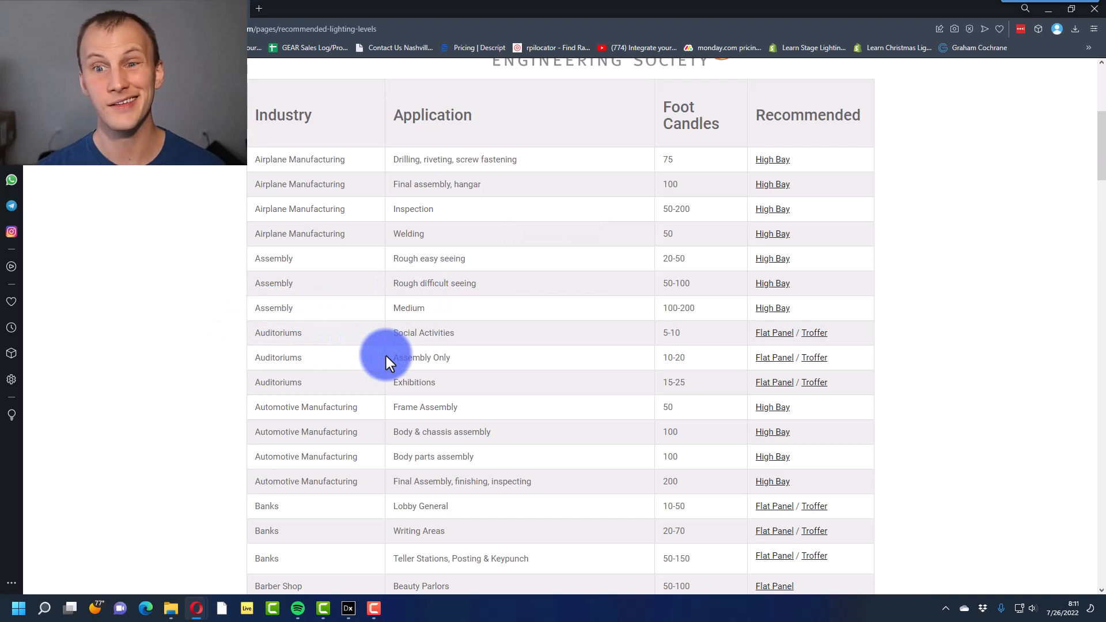
scroll("down", 3)
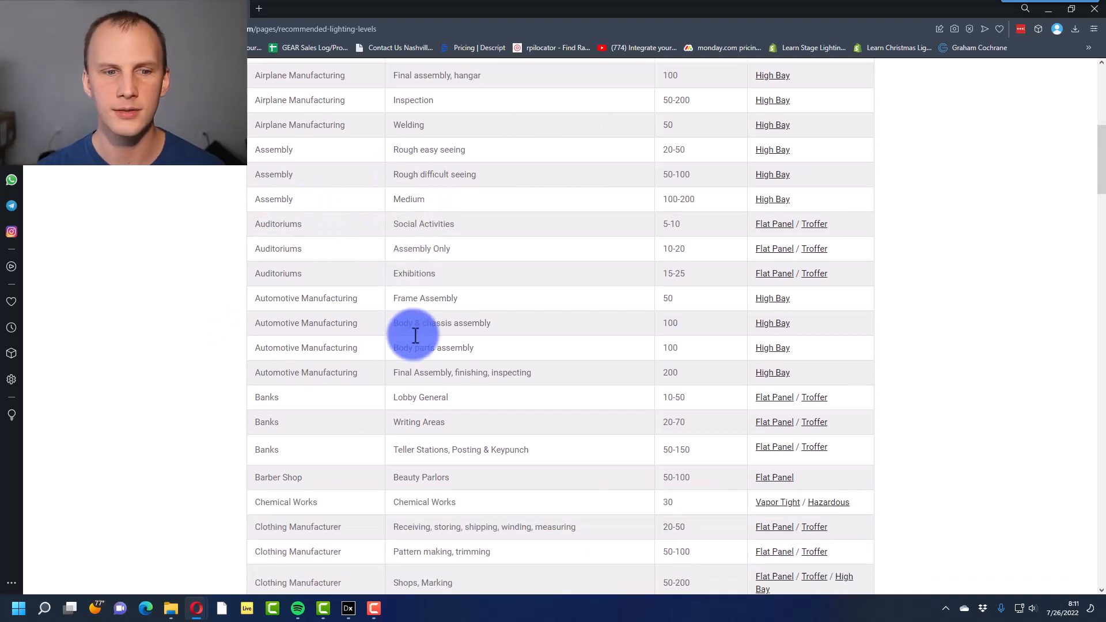
scroll("down", 3)
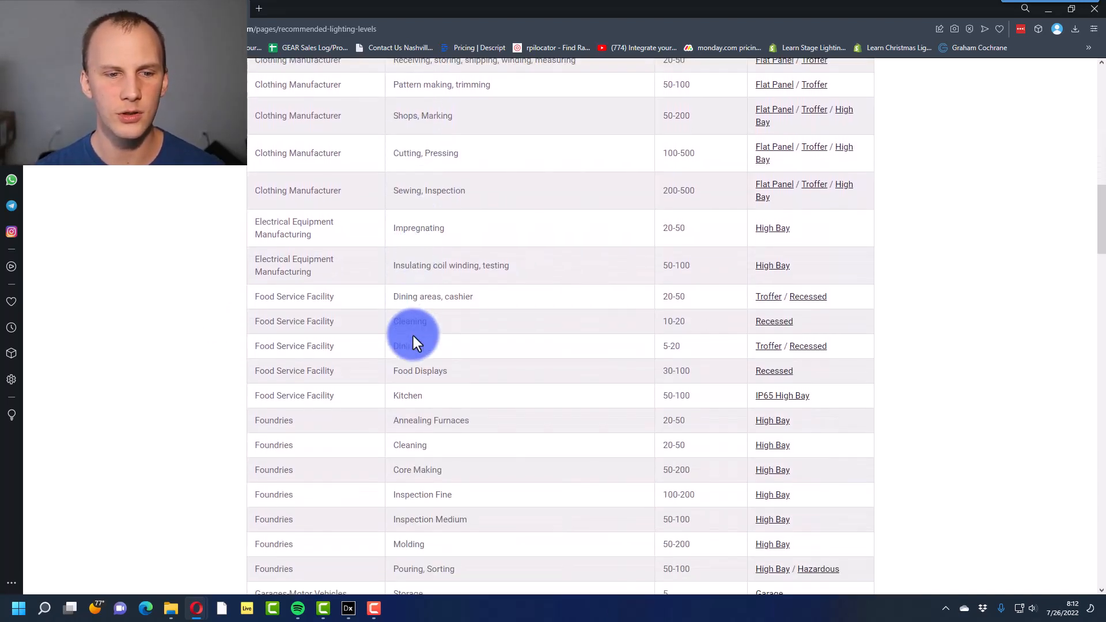
scroll("down", 3)
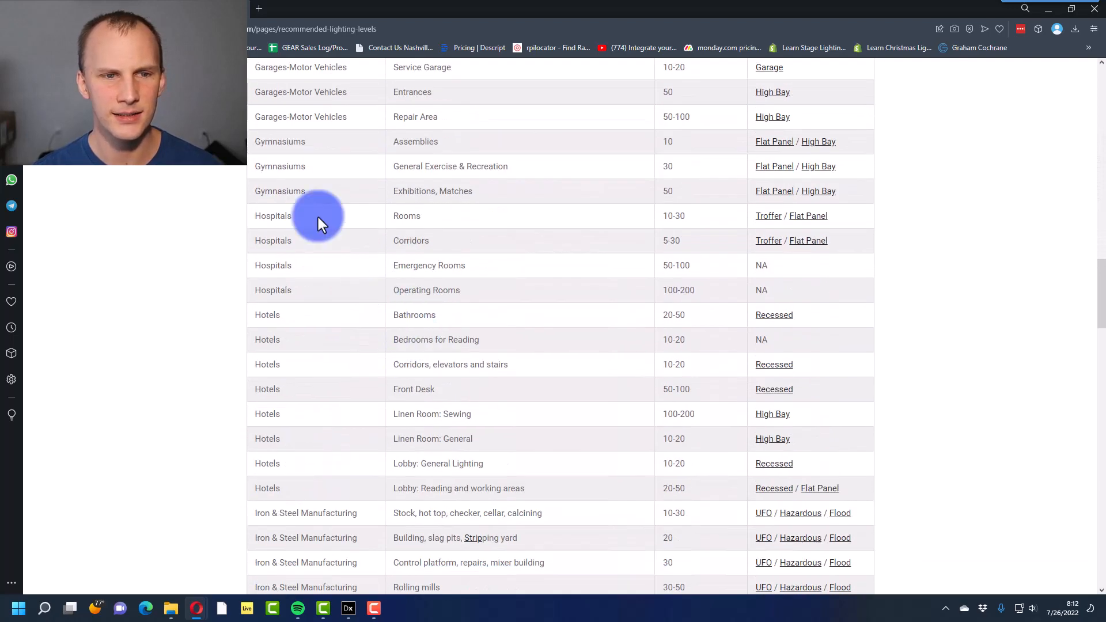
scroll("up", 3)
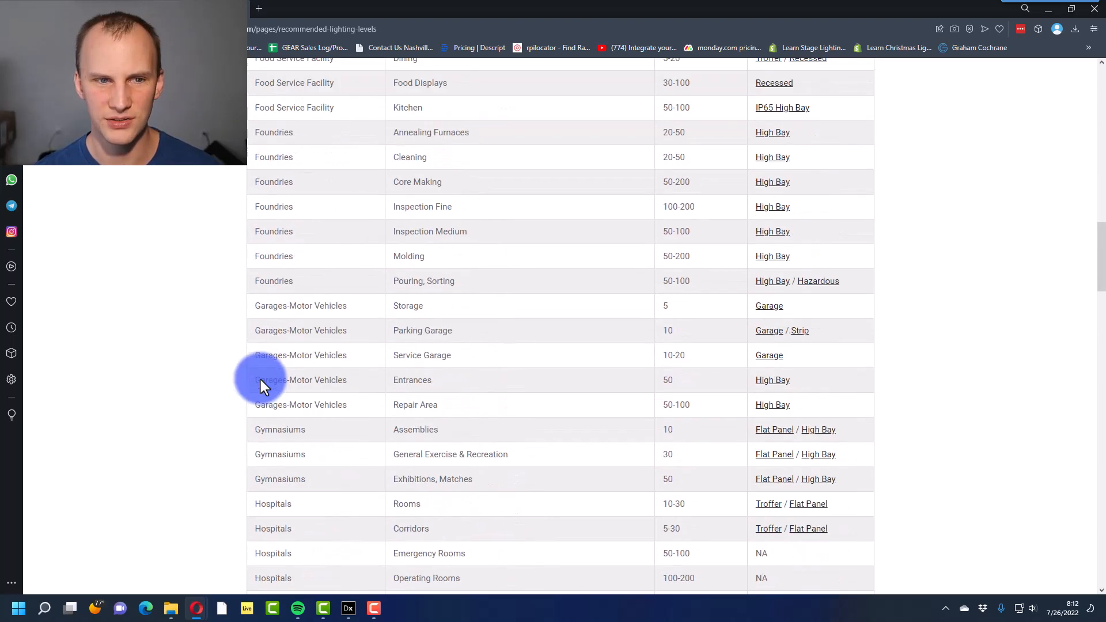
scroll("up", 3)
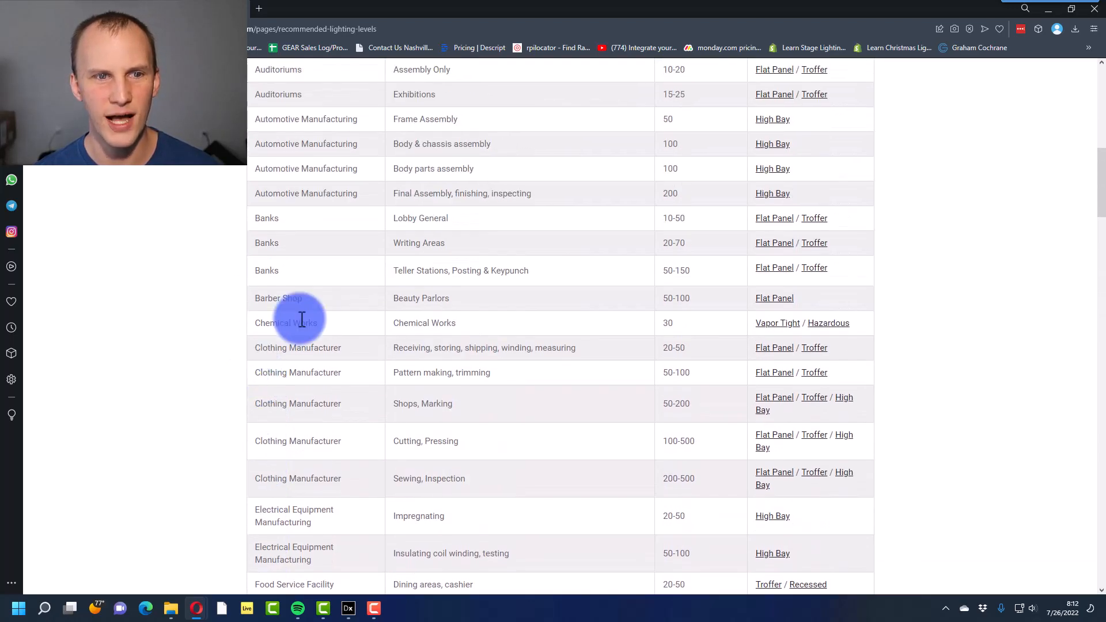
scroll("up", 3)
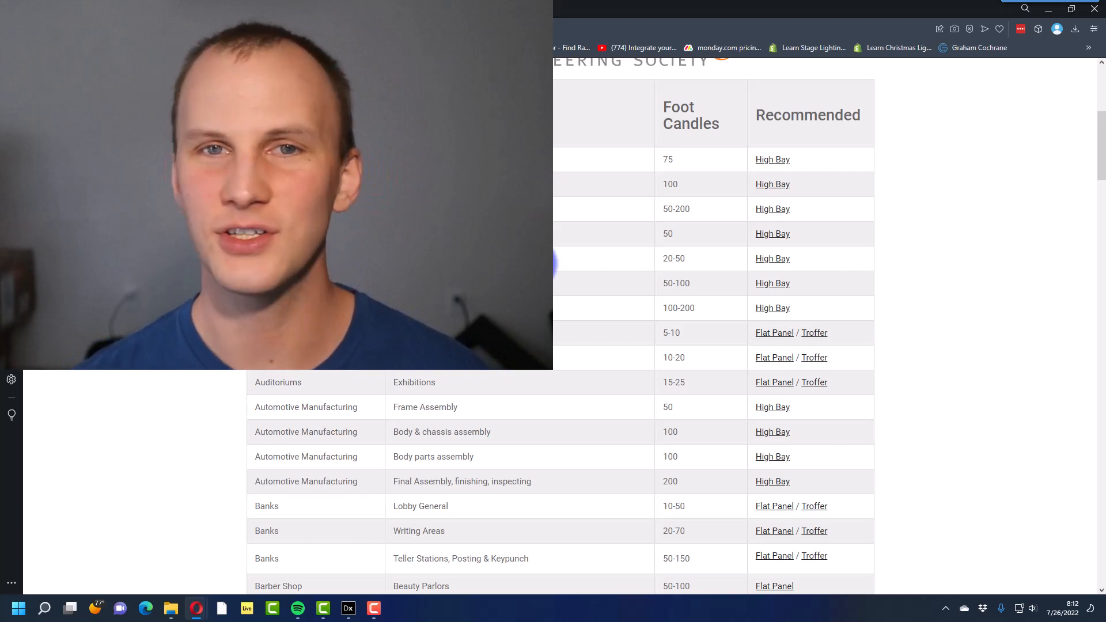
mouse_move(572, 313)
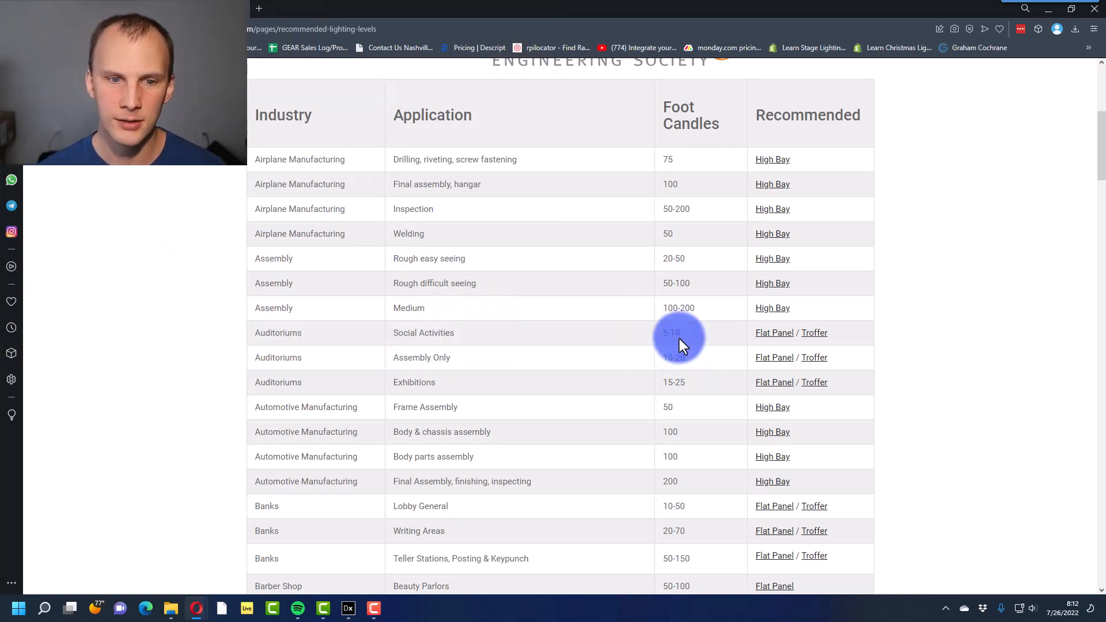
mouse_move(277, 381)
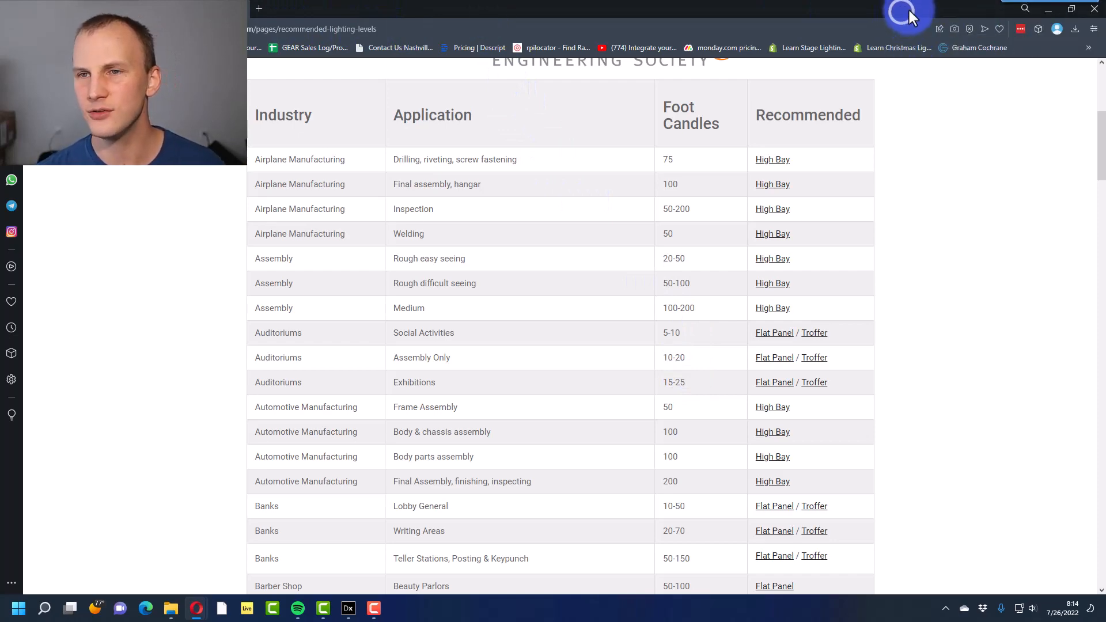
Open the 'CBC church laptop file large fixture' project from DIALux evo's existing projects list
left_click(347, 608)
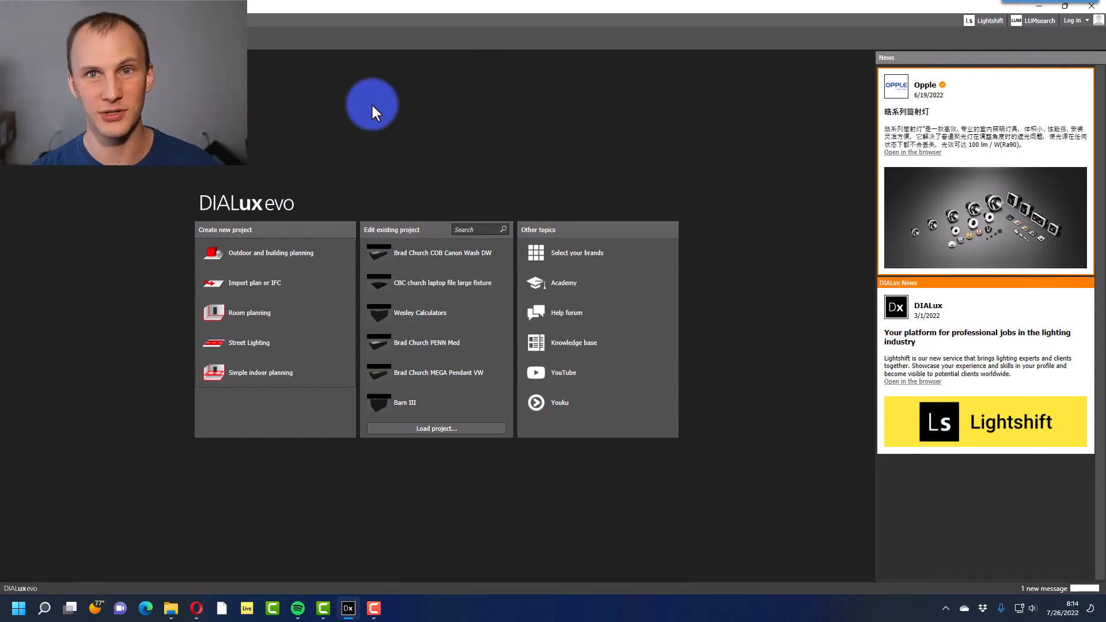
mouse_move(437, 106)
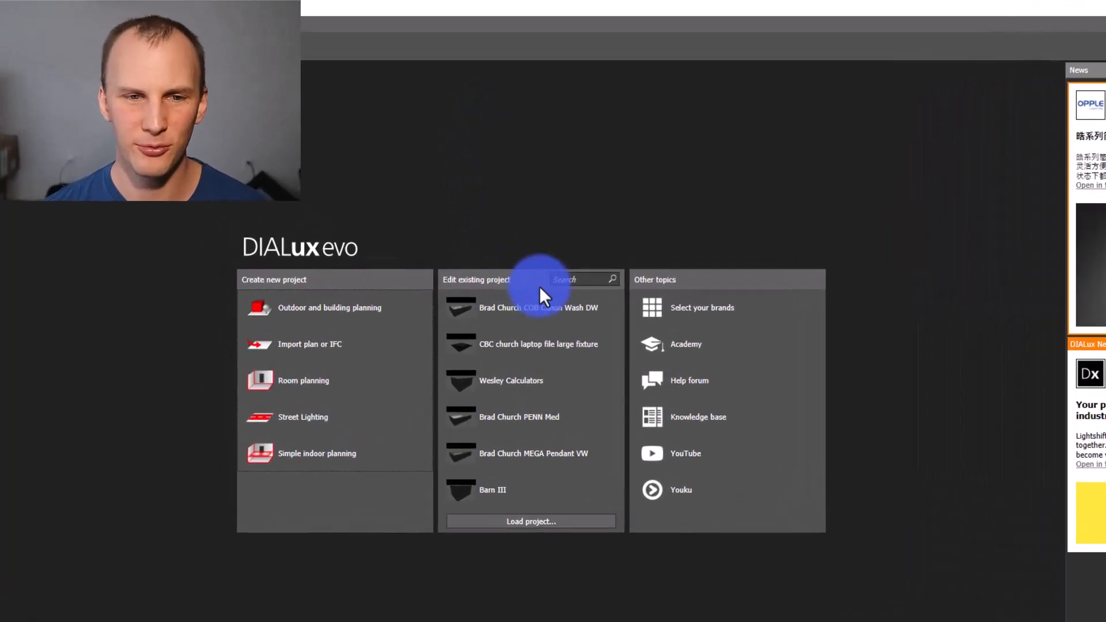
left_click(539, 308)
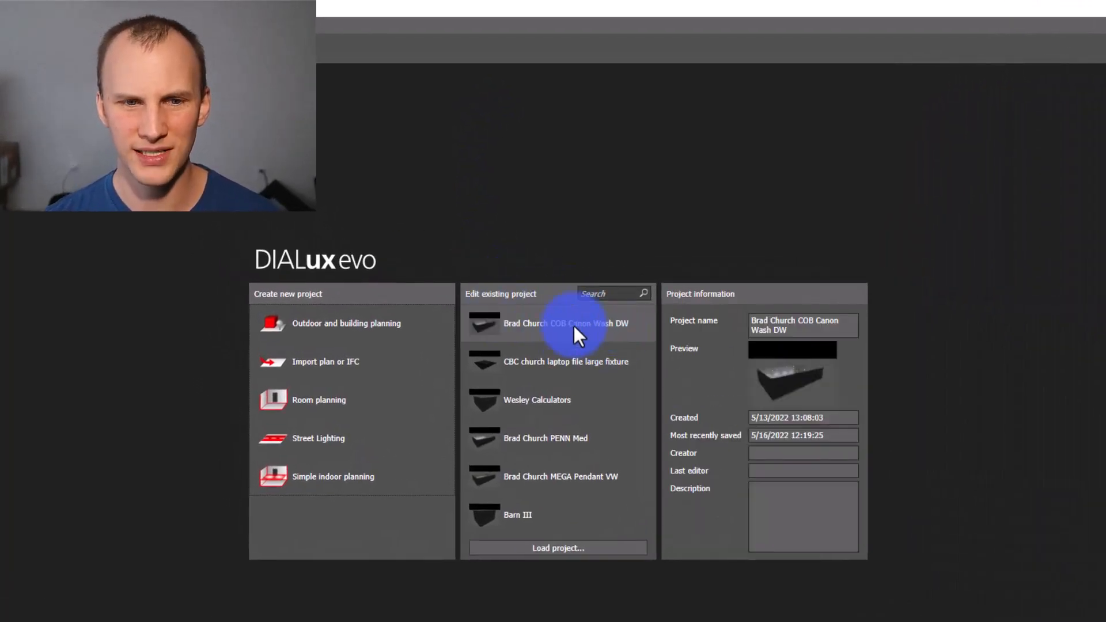
mouse_move(628, 339)
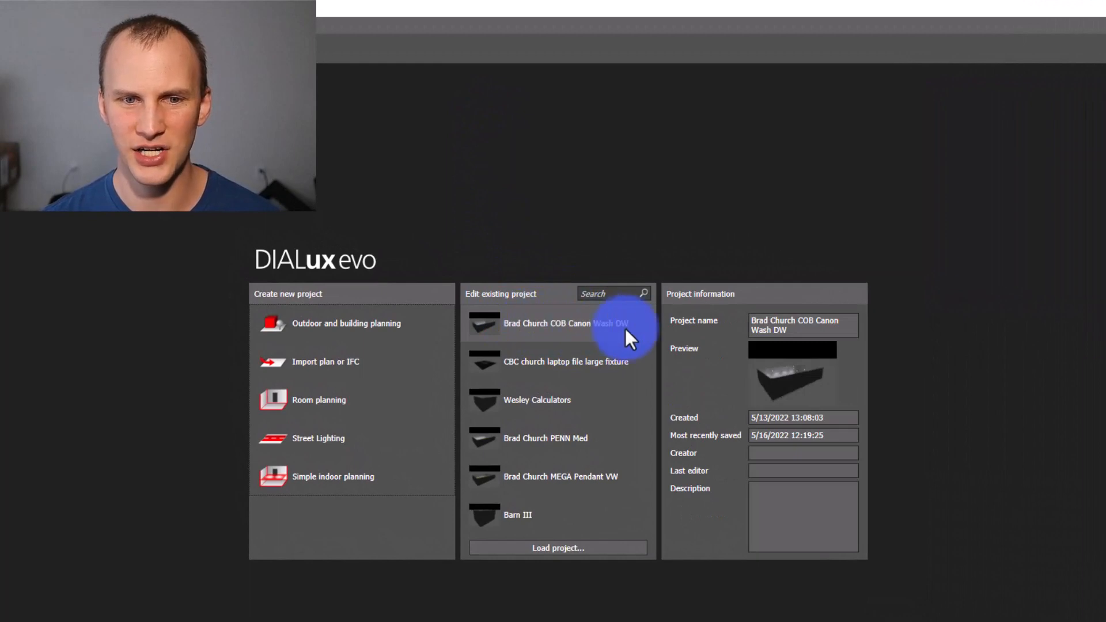
left_click(565, 362)
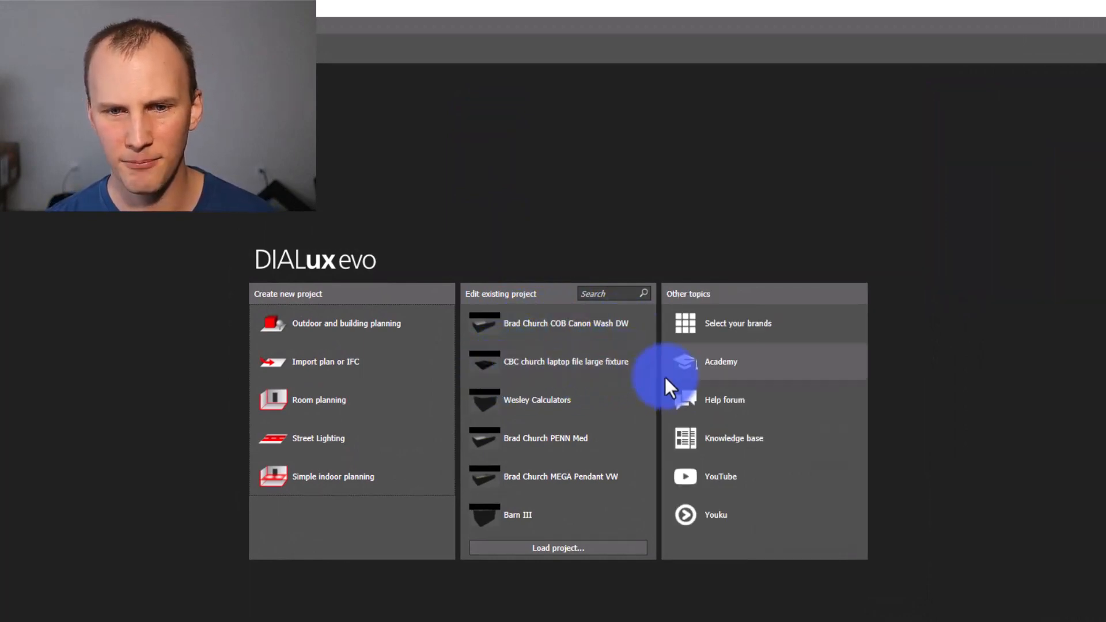
left_click(565, 362)
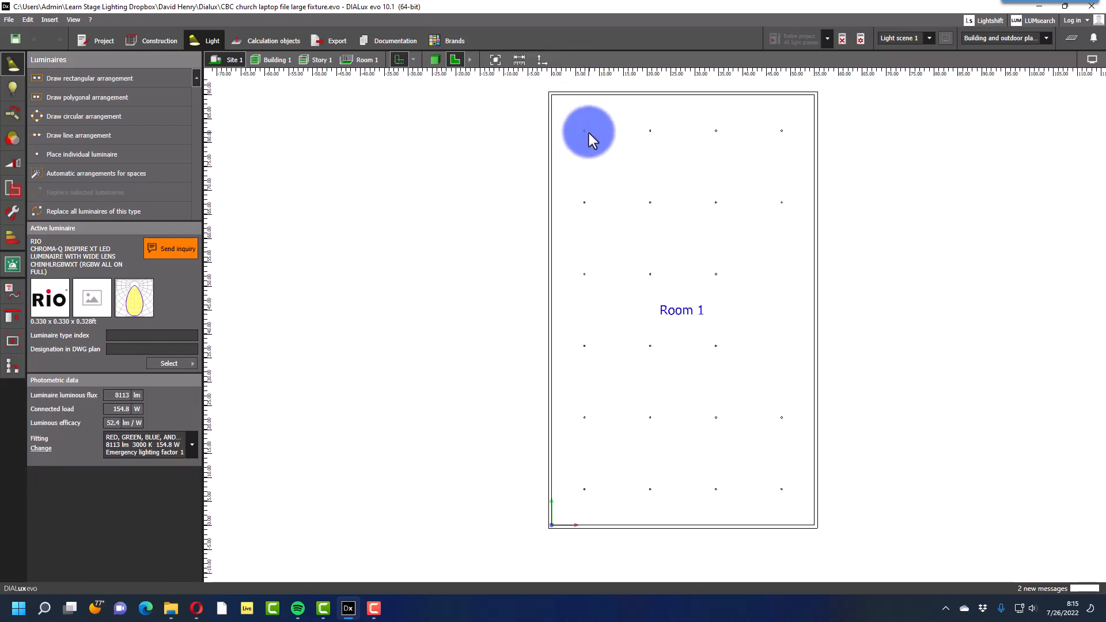
left_click(90, 77)
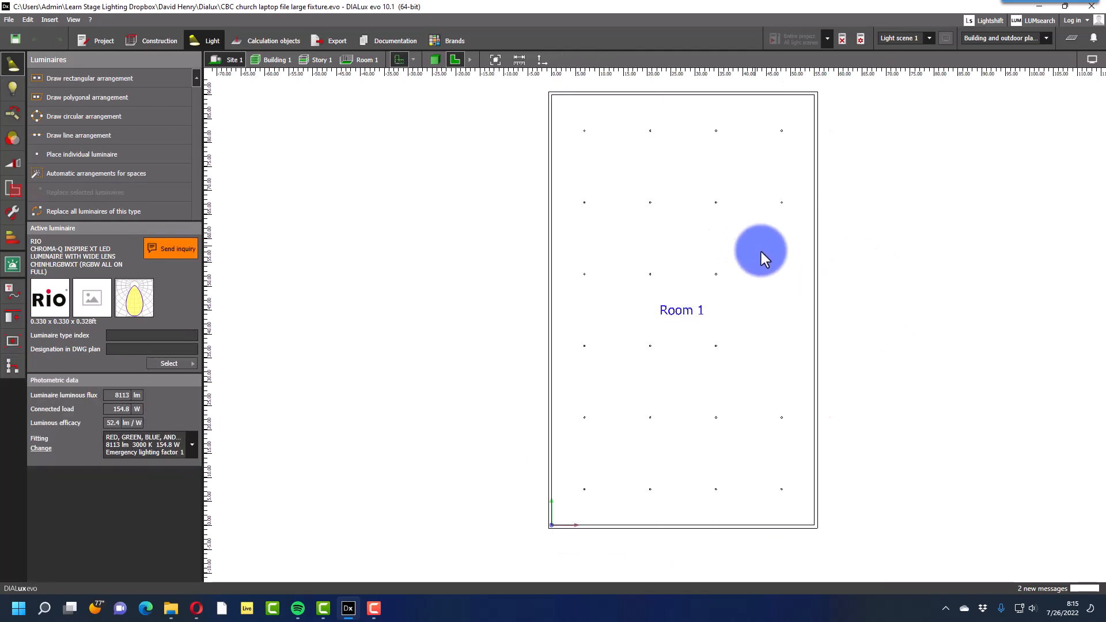
mouse_move(804, 240)
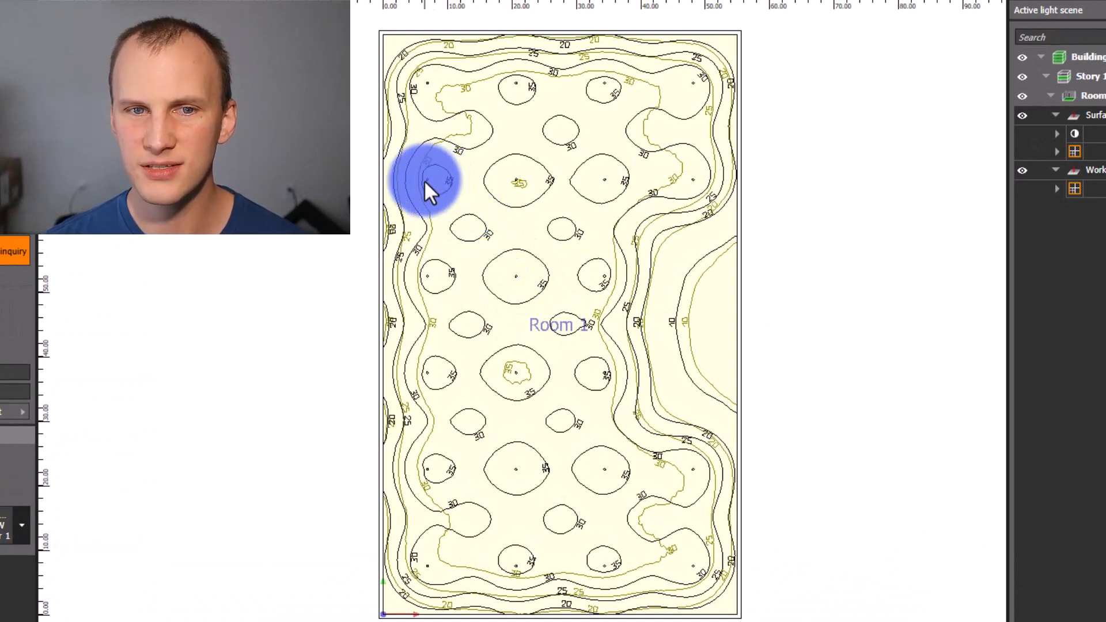
mouse_move(652, 318)
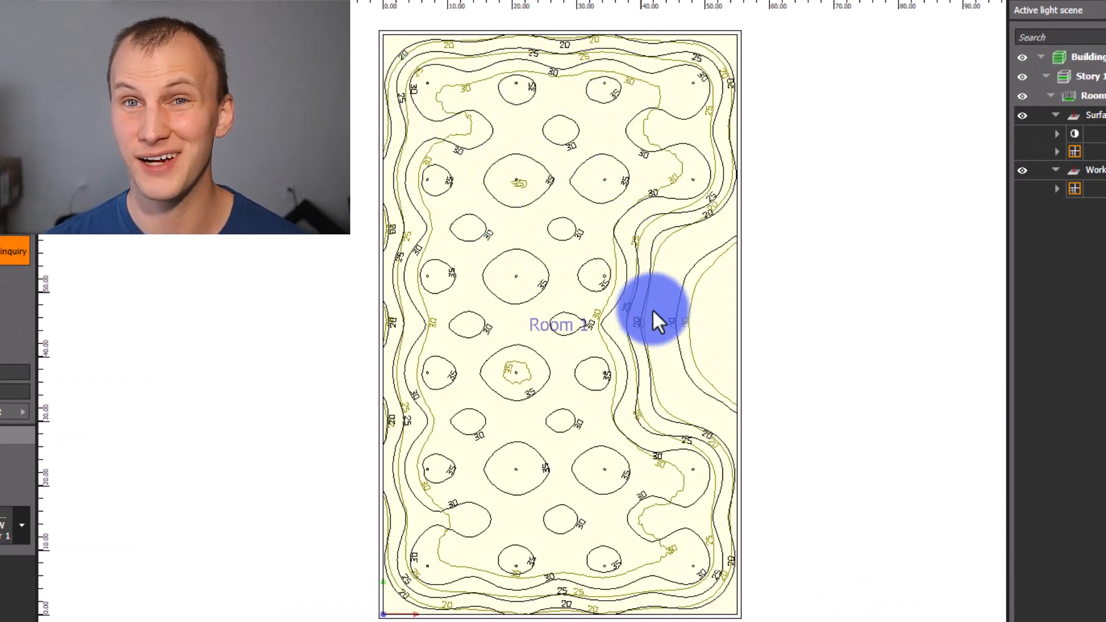
mouse_move(677, 345)
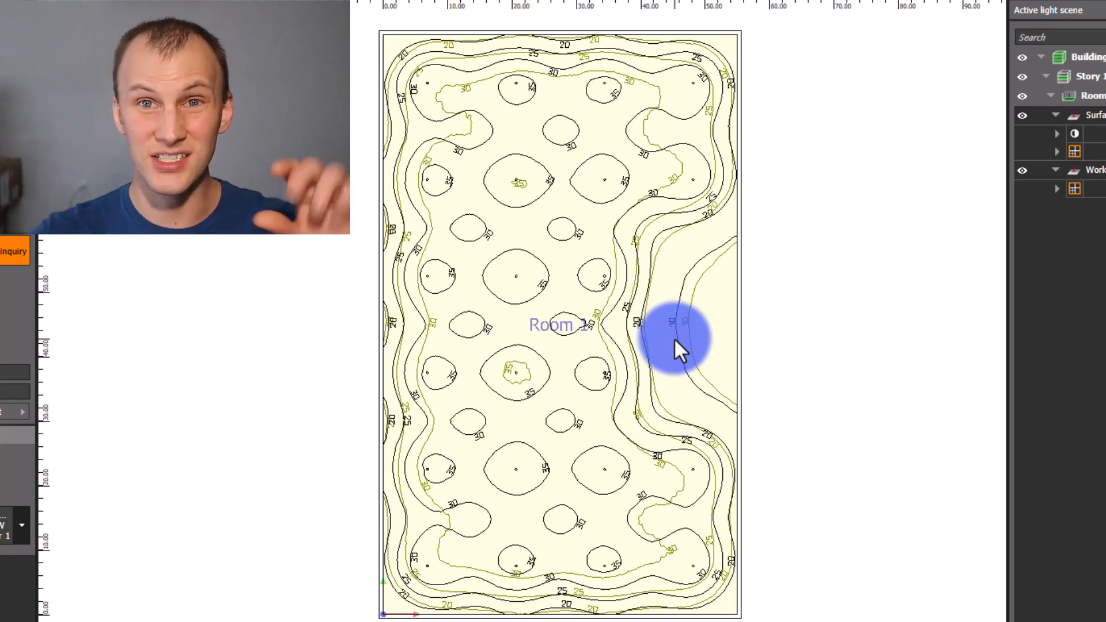
mouse_move(585, 134)
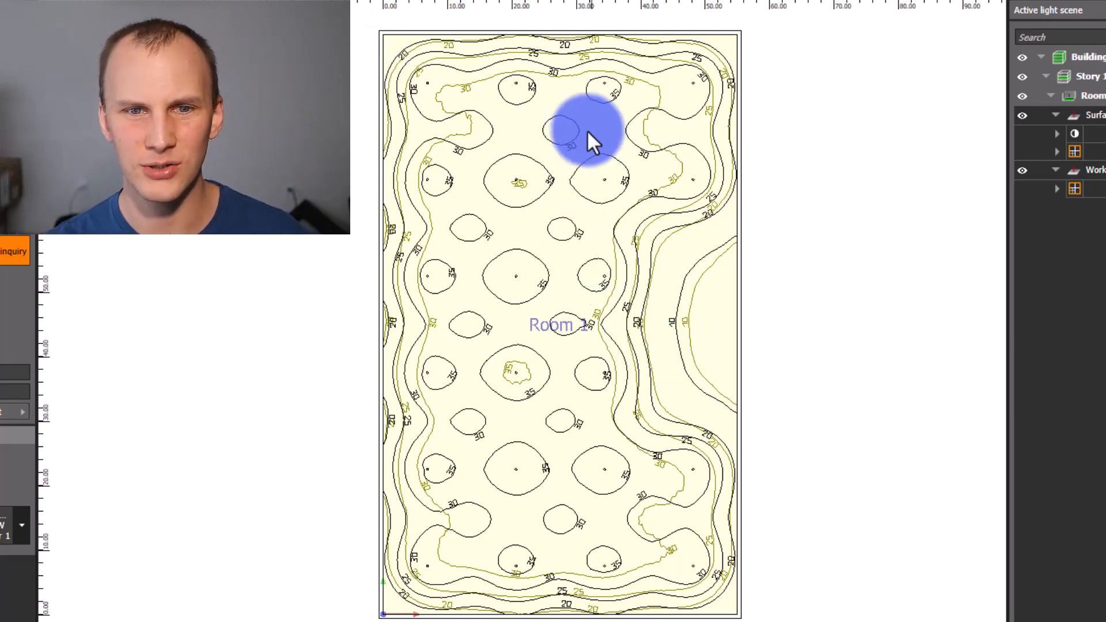
mouse_move(632, 159)
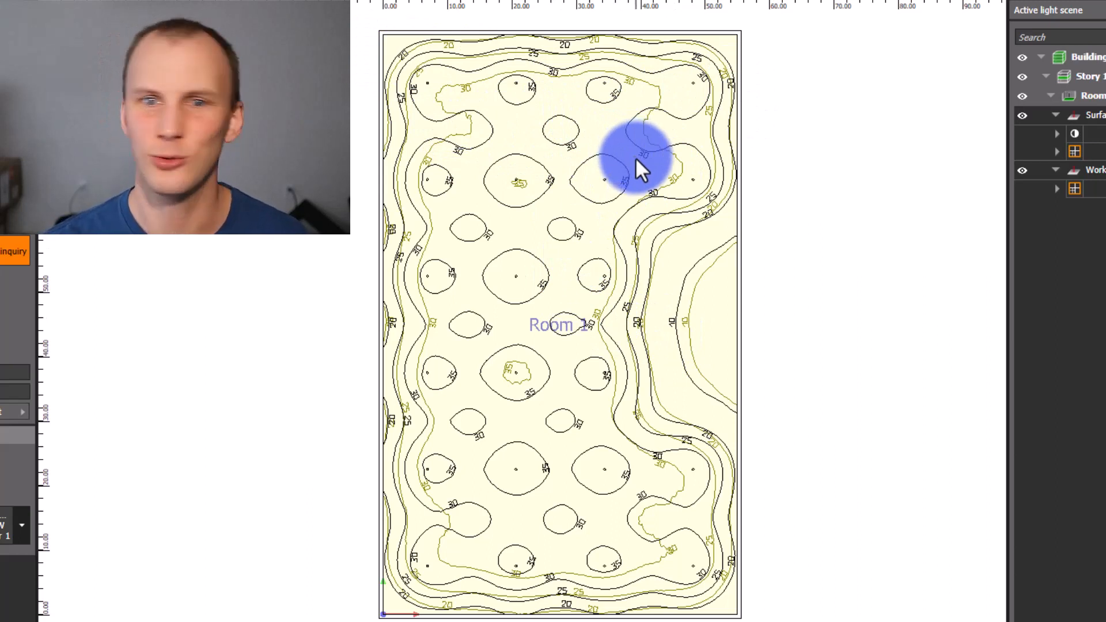
mouse_move(568, 134)
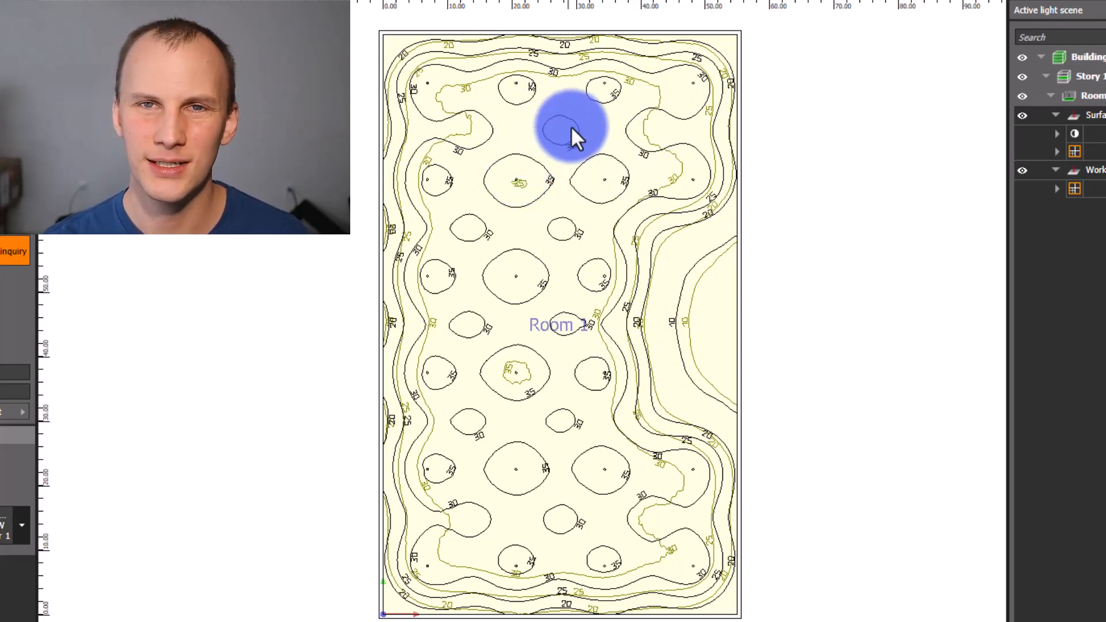
mouse_move(605, 137)
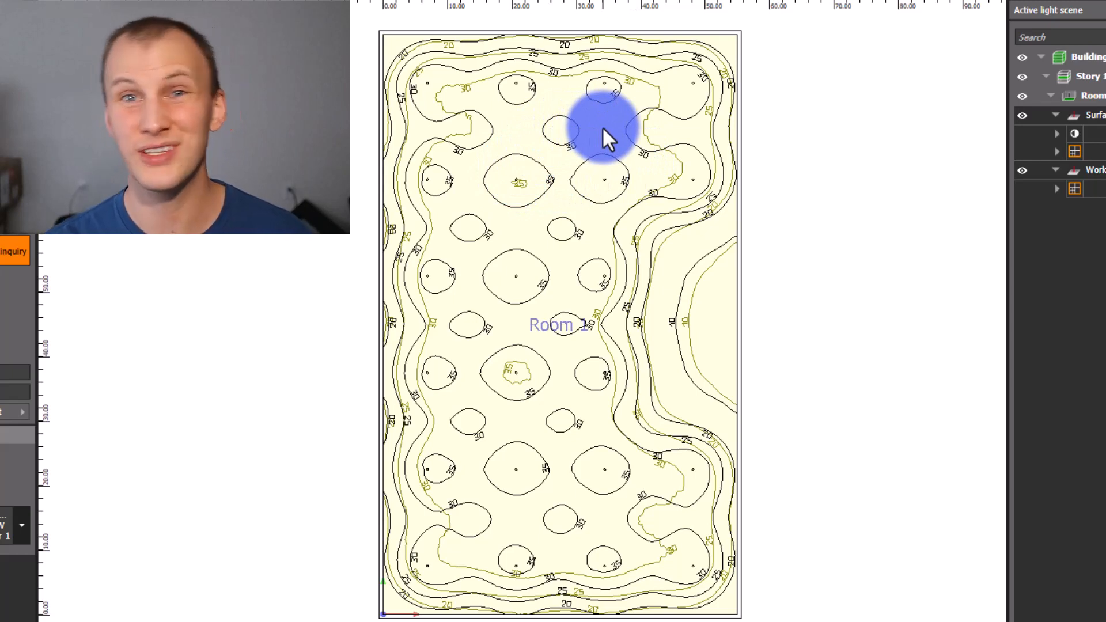
mouse_move(681, 96)
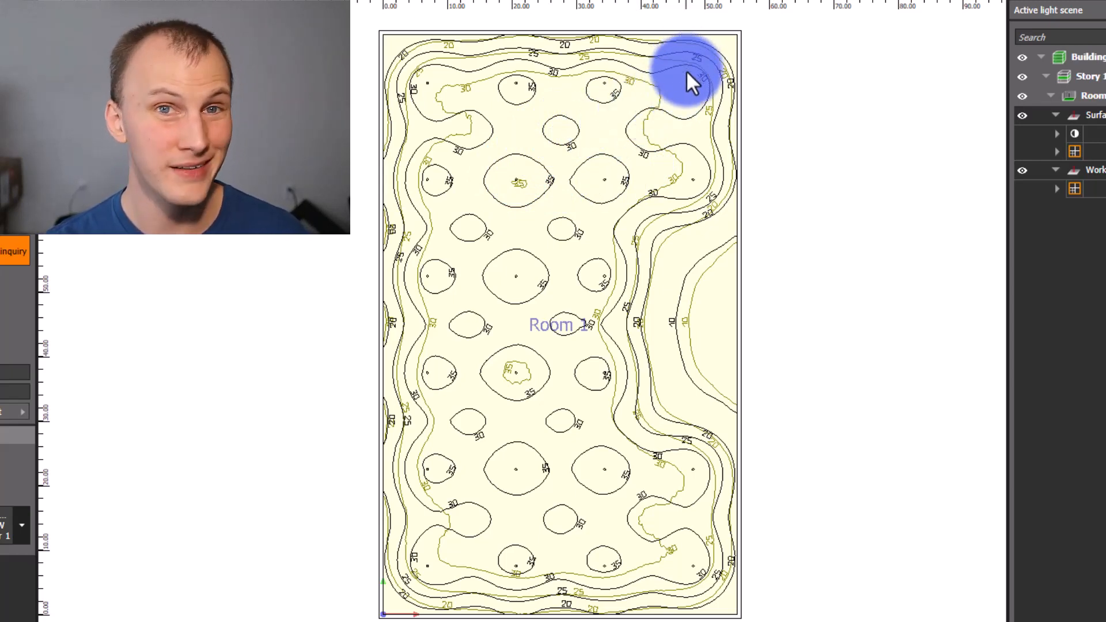
mouse_move(674, 152)
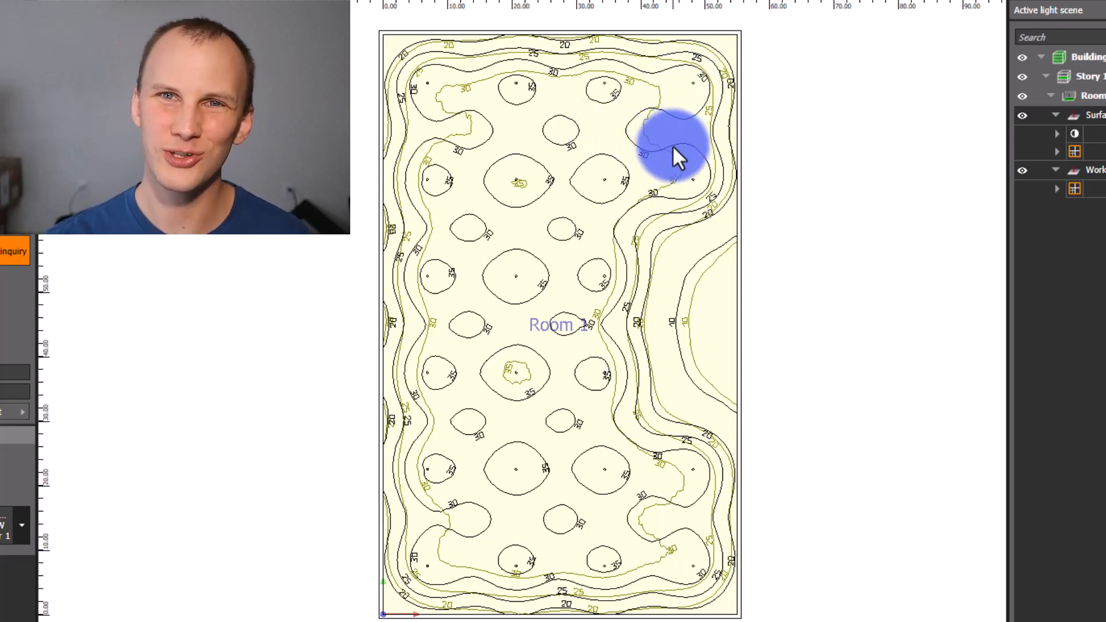
mouse_move(502, 131)
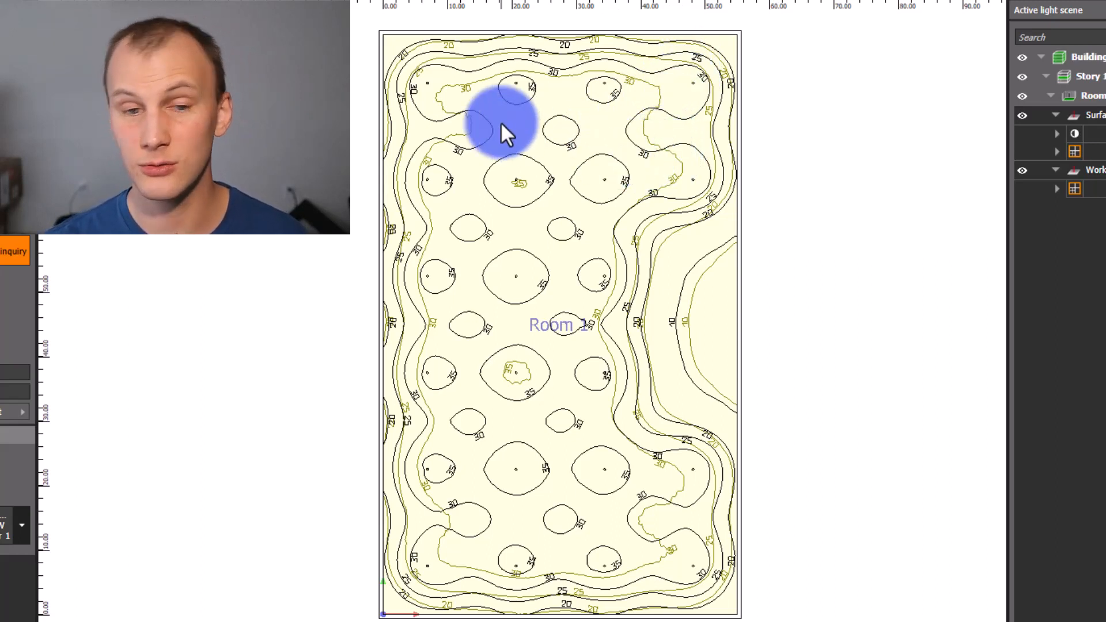
mouse_move(765, 77)
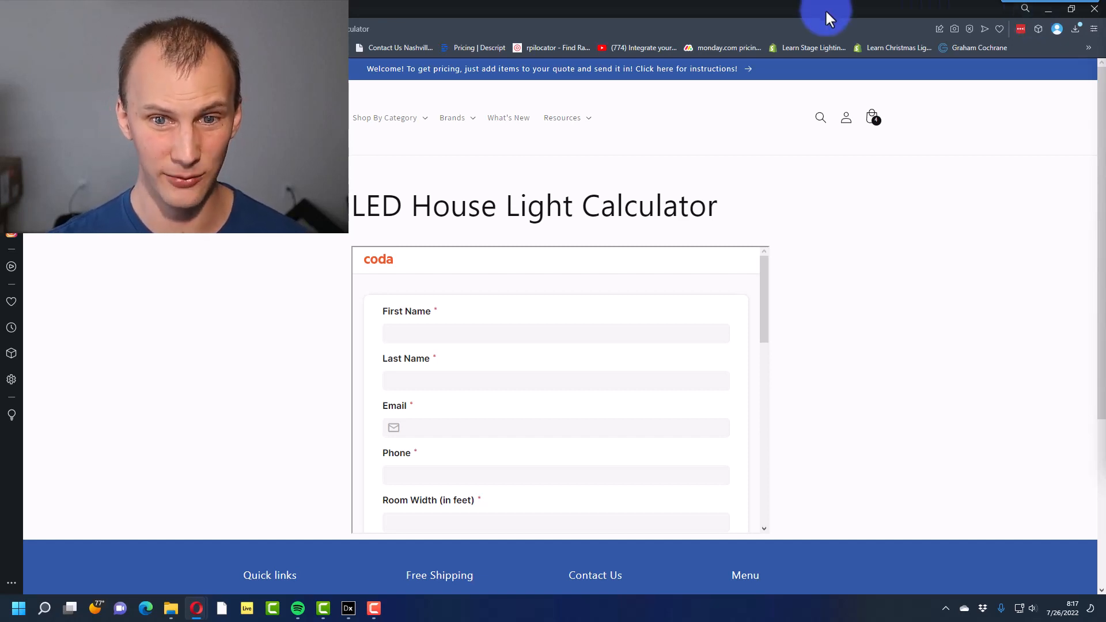
Enter room width 100, length 50 and height 16 feet in the LED House Light Calculator
scroll("down", 3)
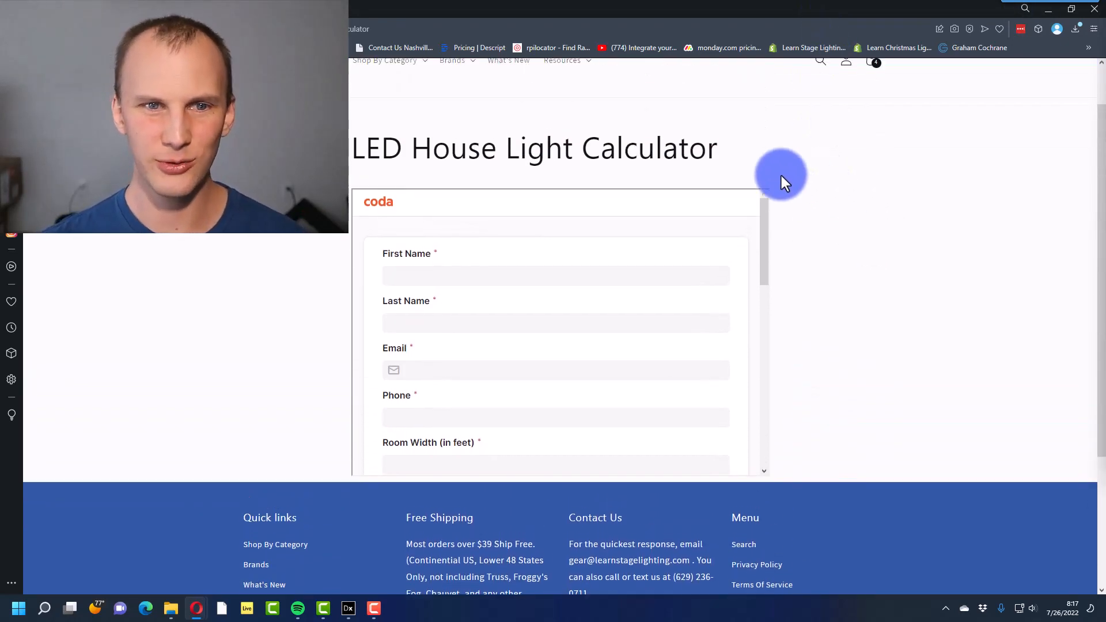
scroll("down", 3)
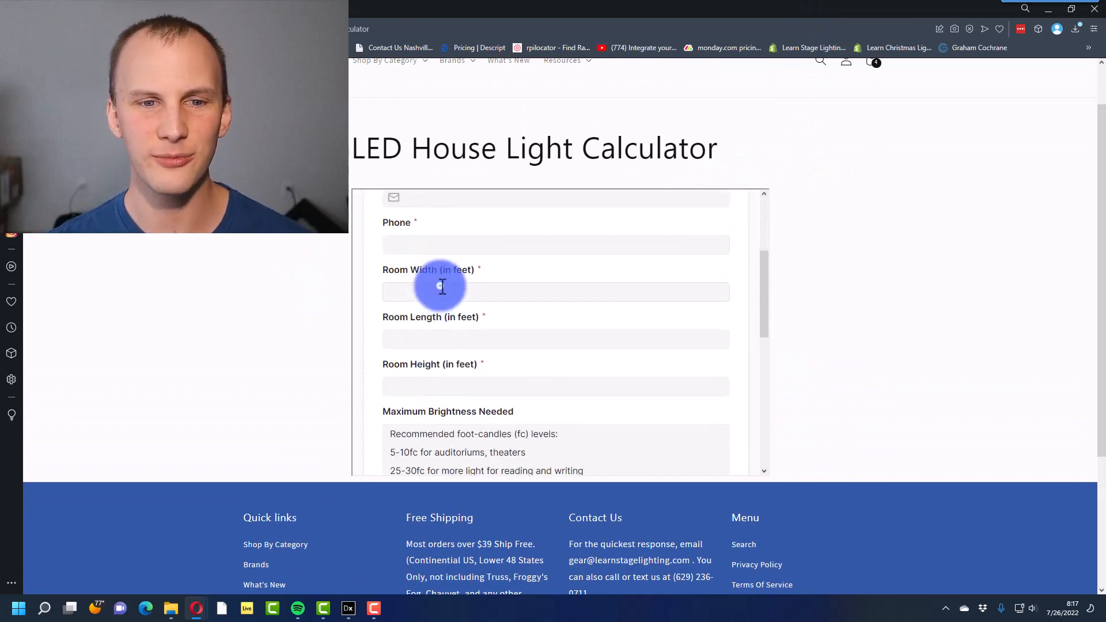
type("10")
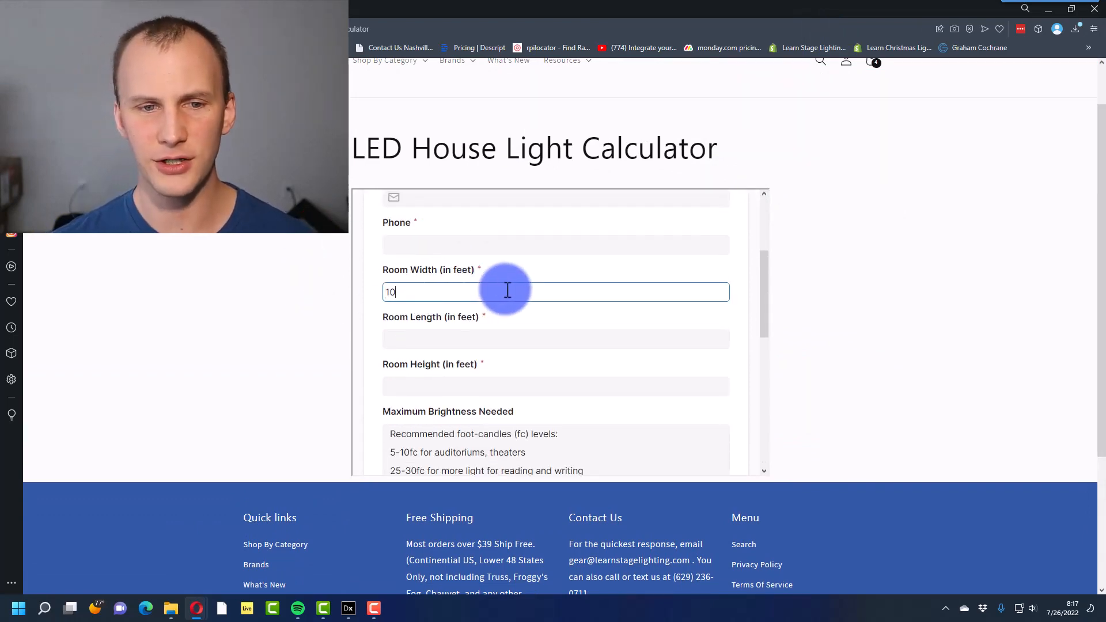
type("50")
left_click(556, 387)
type("16")
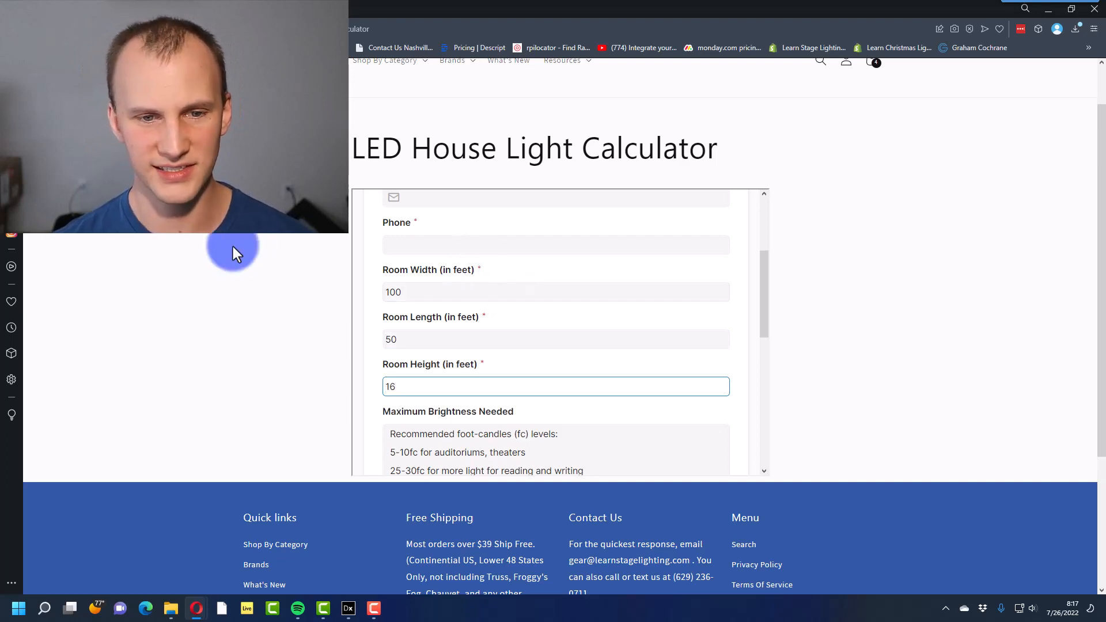
scroll("down", 3)
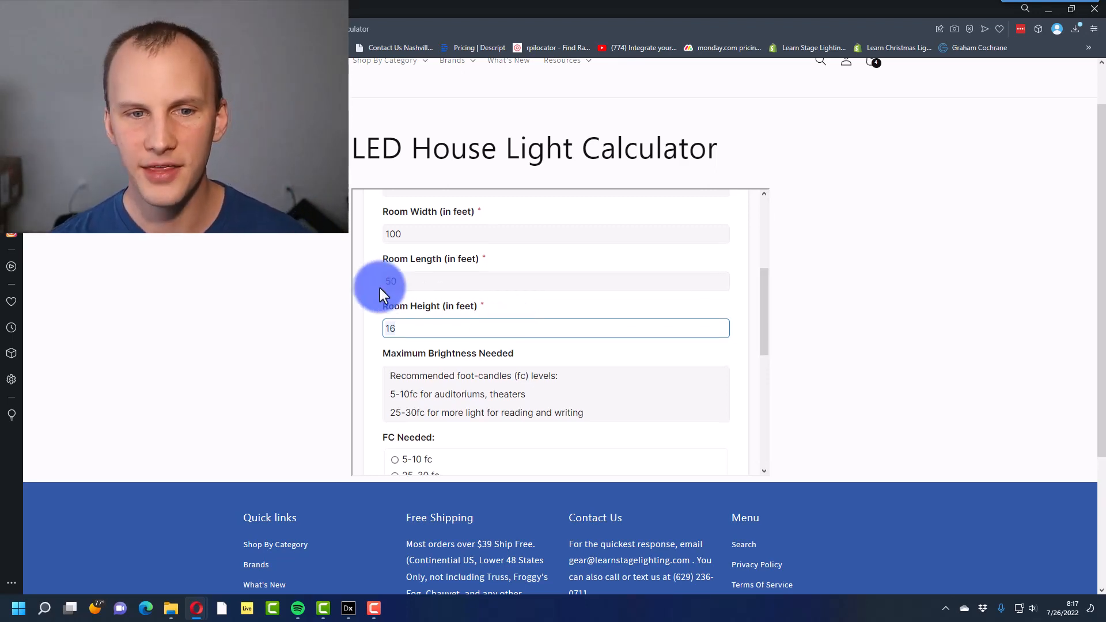
scroll("down", 3)
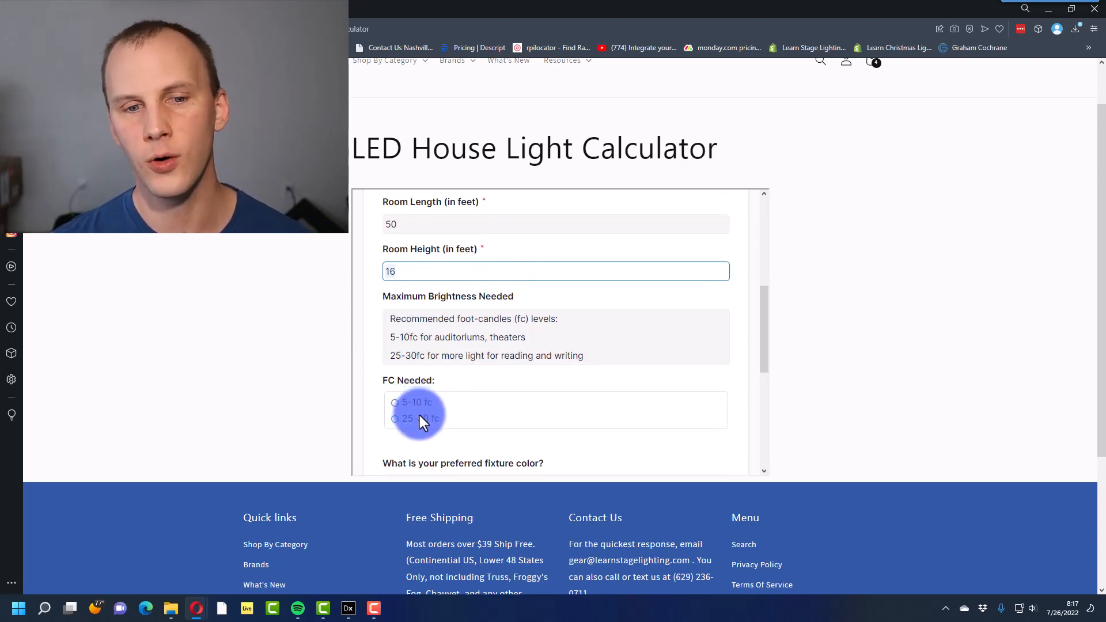
Choose 25-30 fc as brightness needed, keeping Black fixture colour, and reach the Notes field
left_click(395, 418)
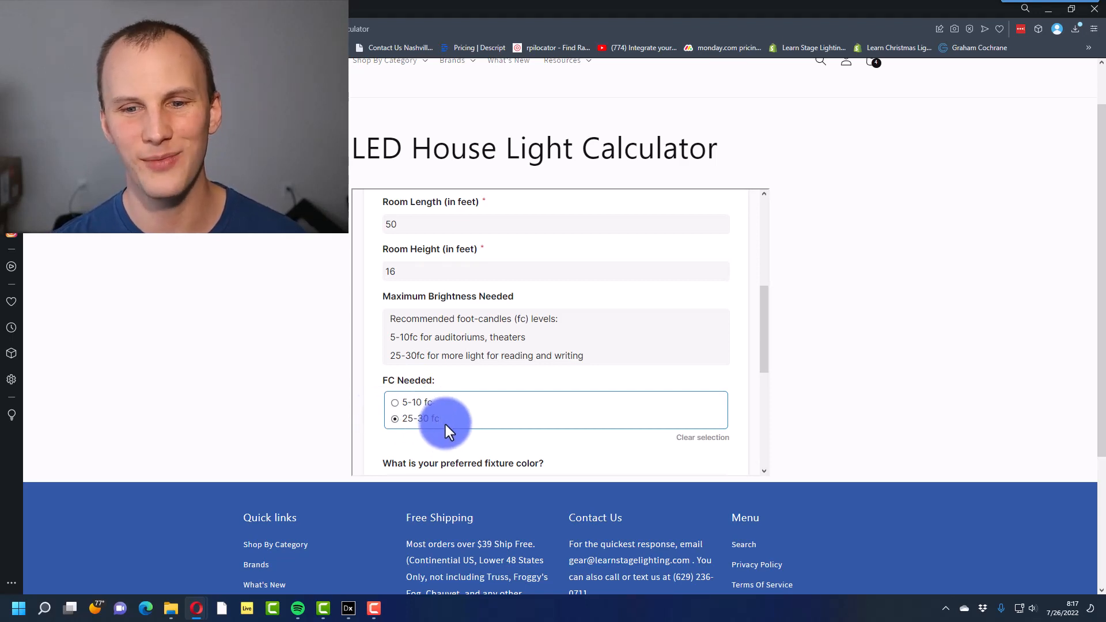
scroll("down", 3)
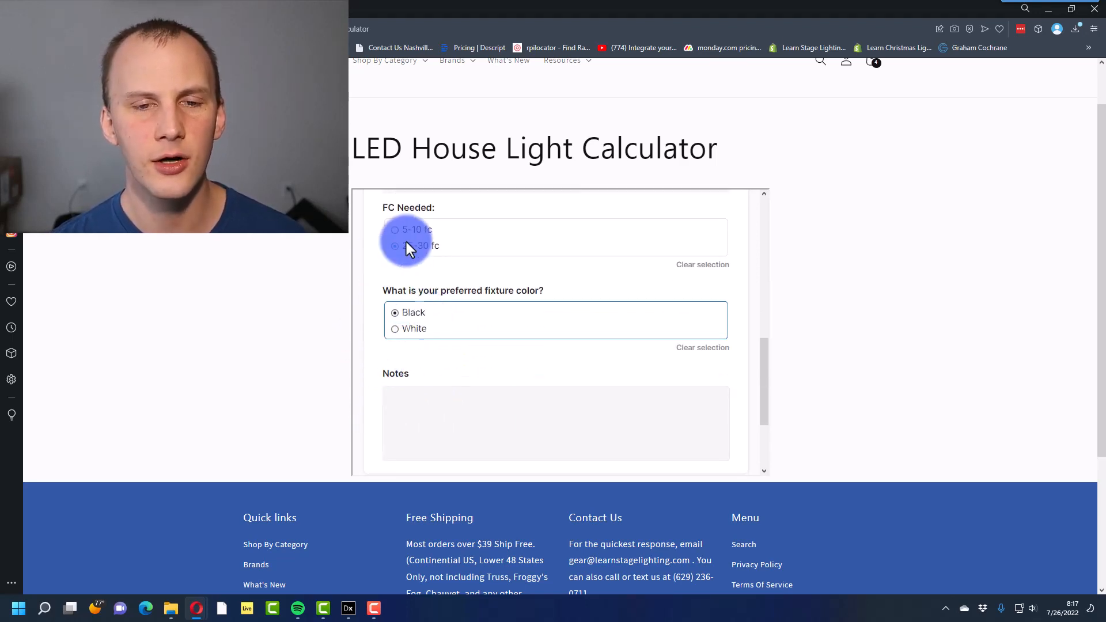
scroll("down", 3)
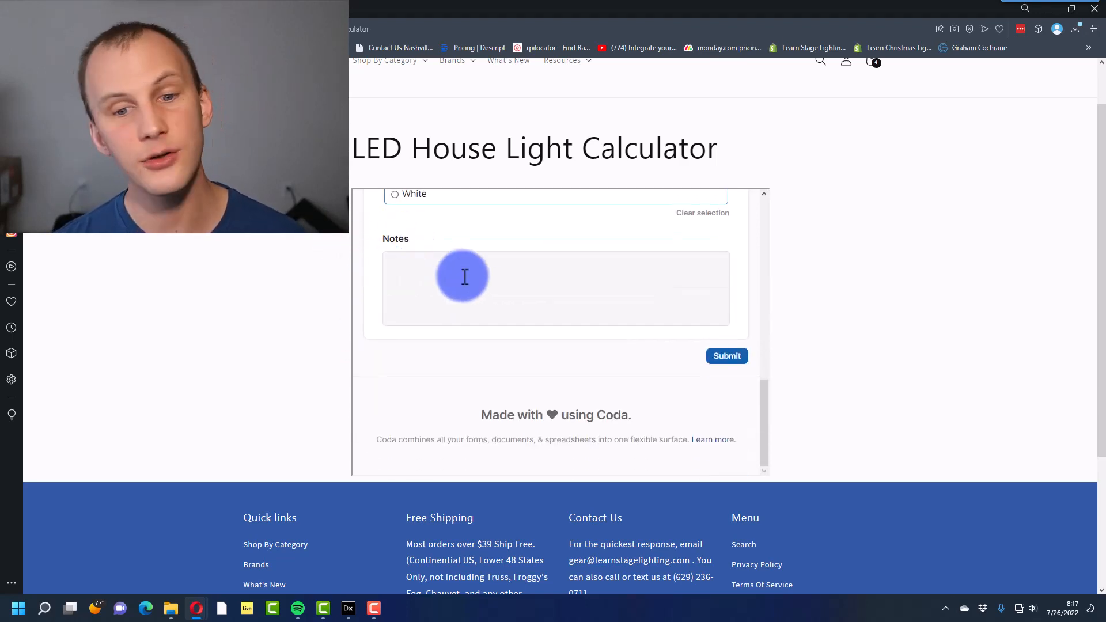
mouse_move(727, 356)
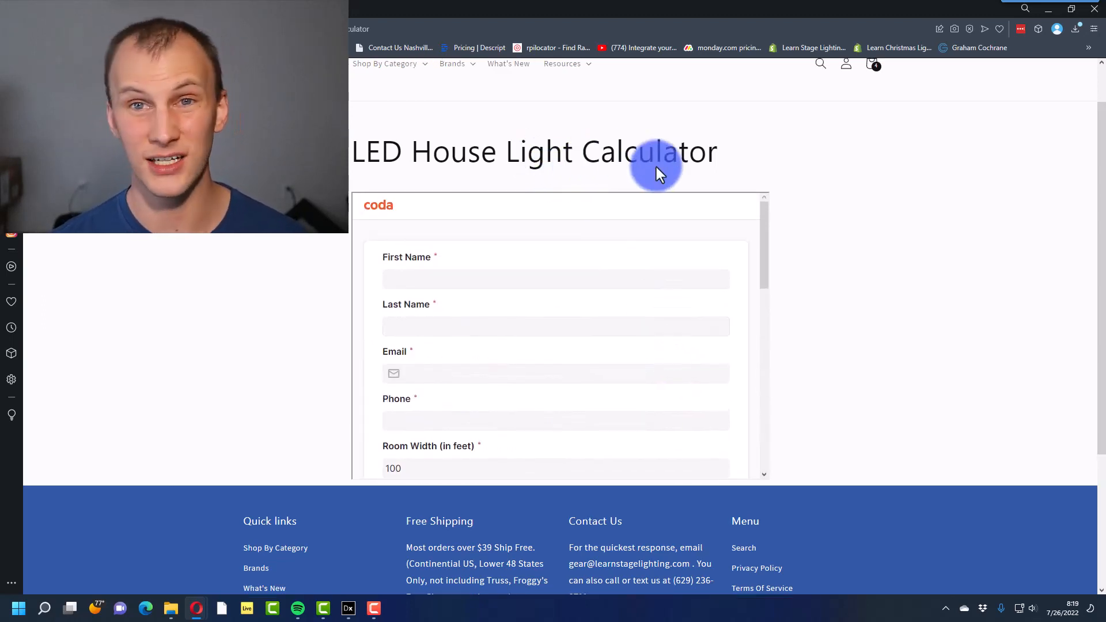
scroll("up", 3)
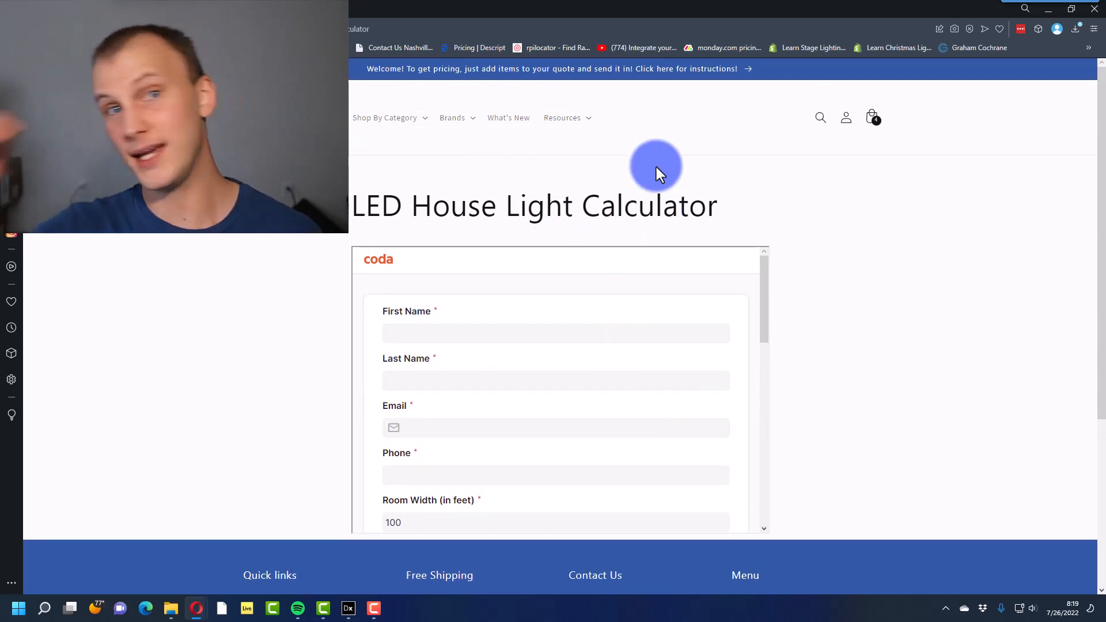